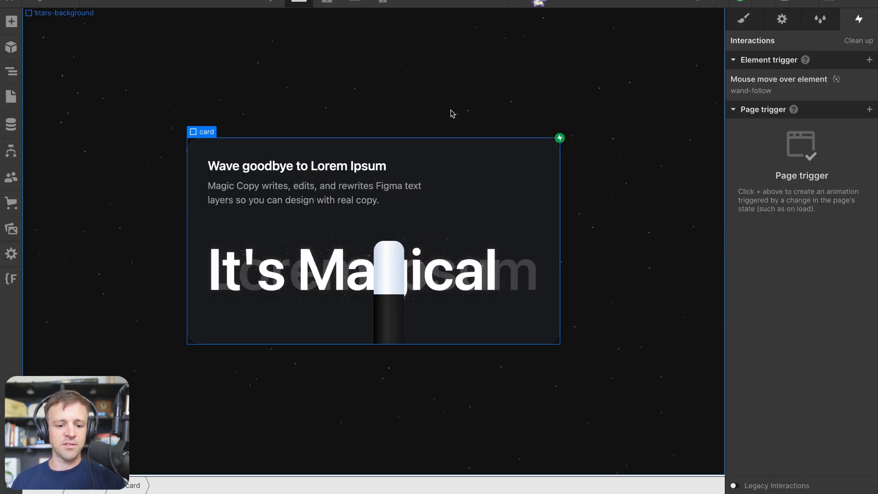
{"action": "mouse_move", "coordinate": [454, 139]}
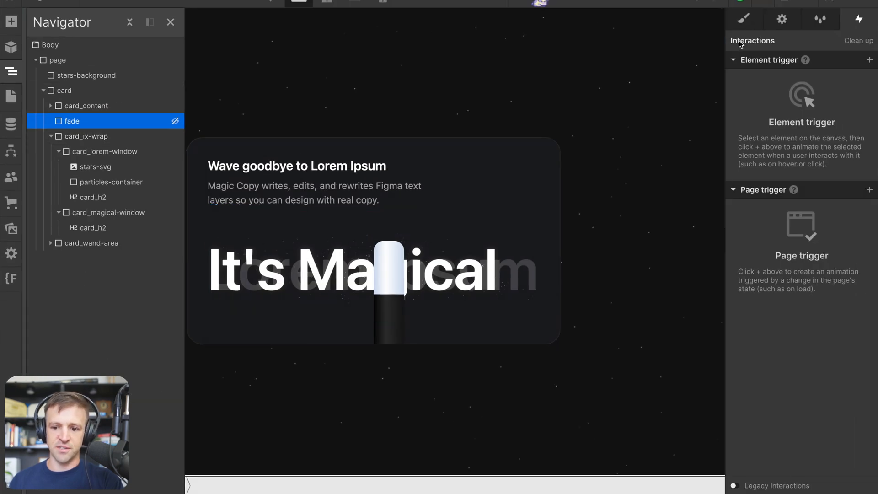
Review the fade and card_ix-wrap layers, collapse its window layers, and show card_wand-area's absolute positioning
{"action": "left_click", "coordinate": [745, 19]}
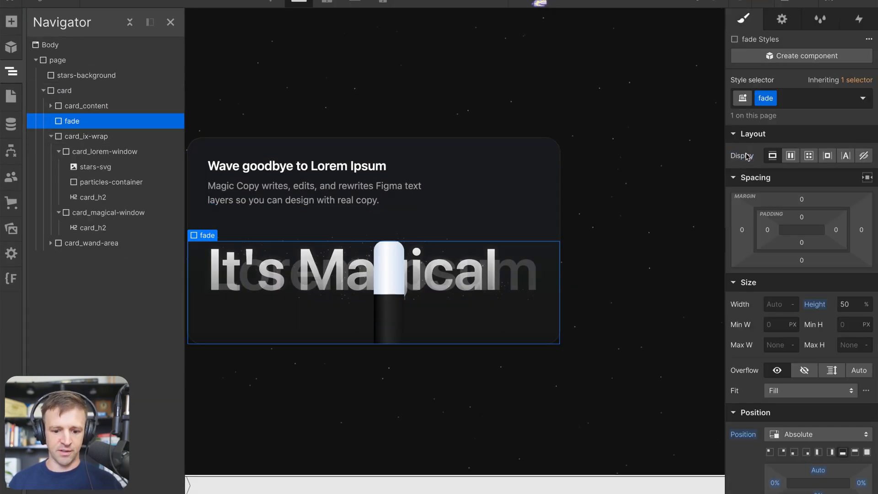
{"action": "left_click", "coordinate": [864, 156]}
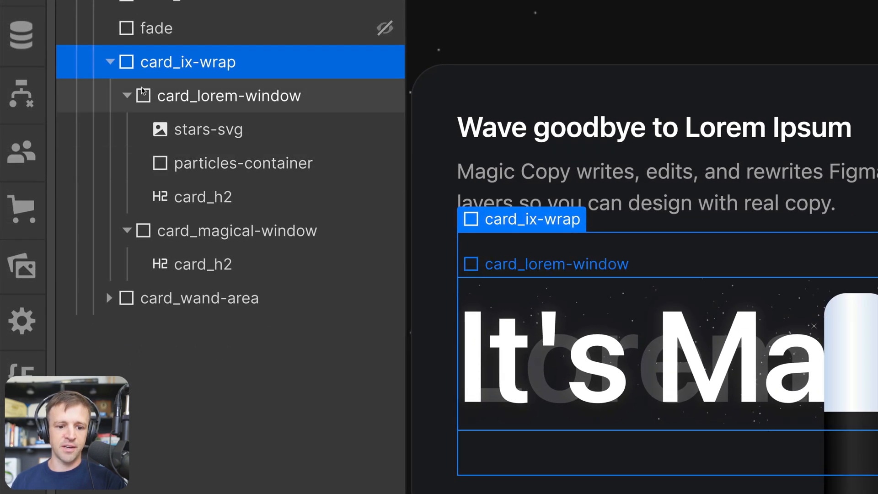
{"action": "left_click", "coordinate": [127, 96]}
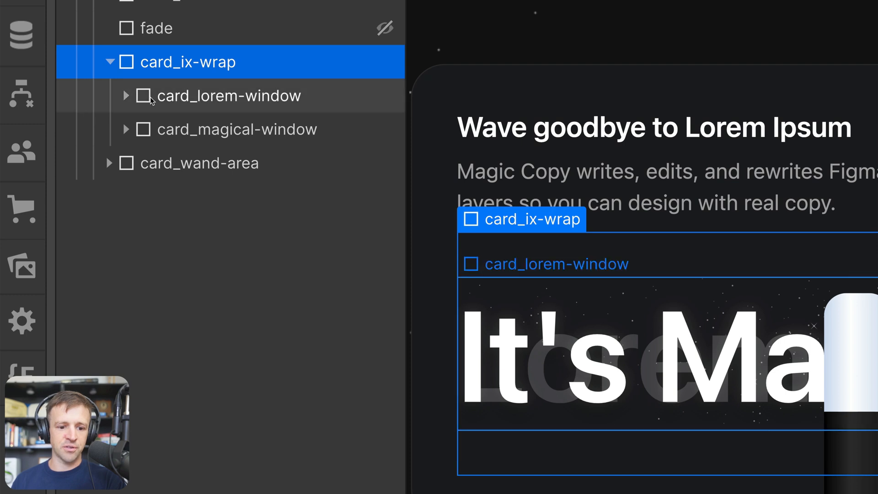
{"action": "left_click", "coordinate": [238, 129]}
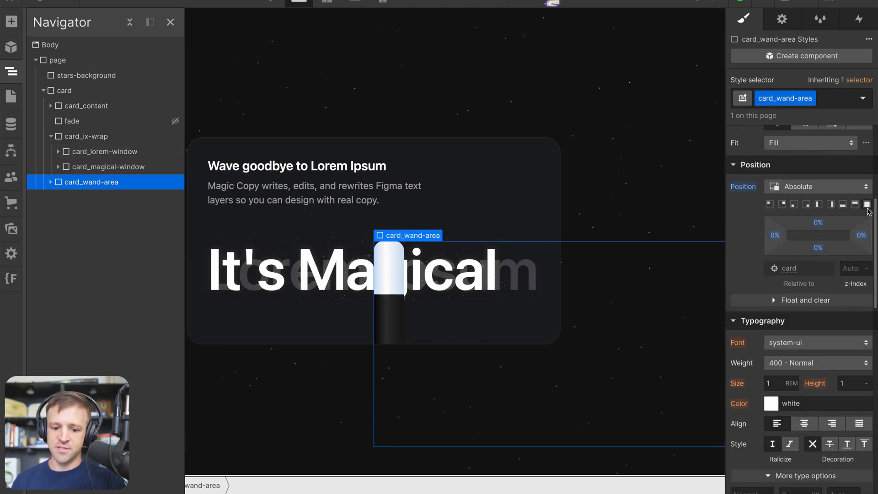
Review card_wand-area's 50%, 50% move transform, then show card_lorem-window's absolute positioning in the card
{"action": "scroll", "scroll_direction": "down", "scroll_amount": 3}
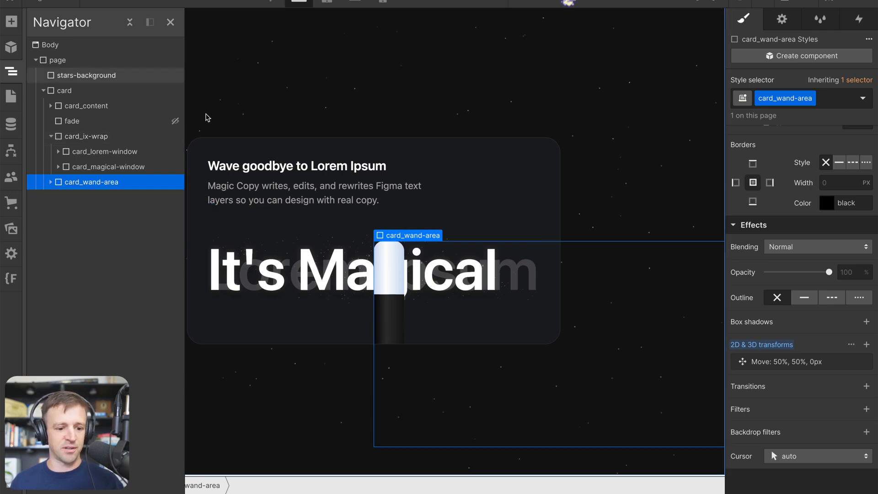
{"action": "left_click", "coordinate": [103, 151]}
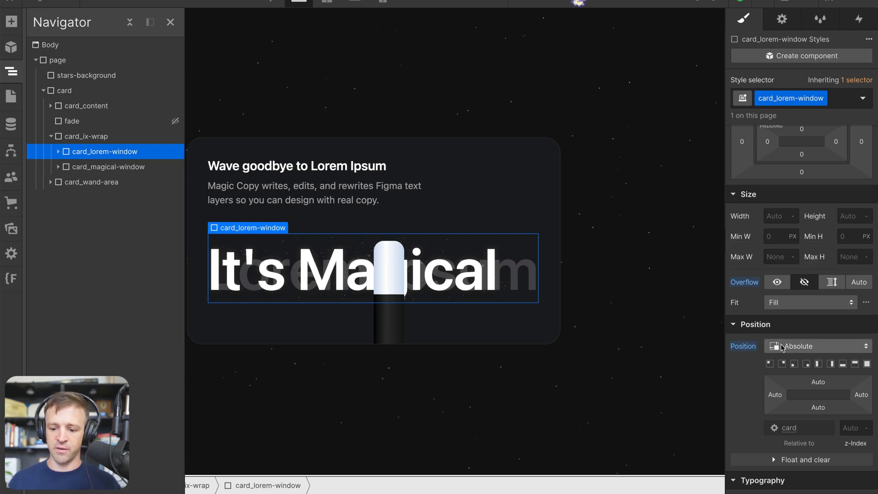
Inspect card_magical-window, then expand card_lorem-window and review its faded heading, stars-svg and particles-container layers
{"action": "left_click", "coordinate": [105, 166]}
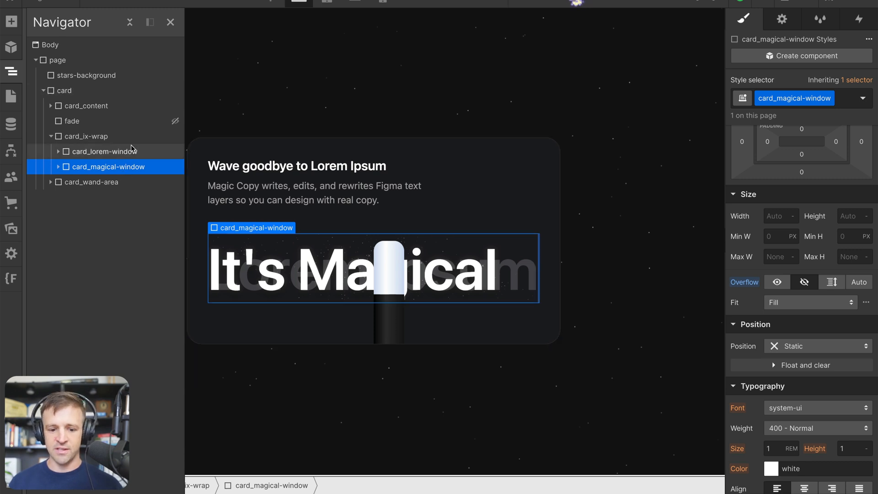
{"action": "left_click", "coordinate": [104, 151]}
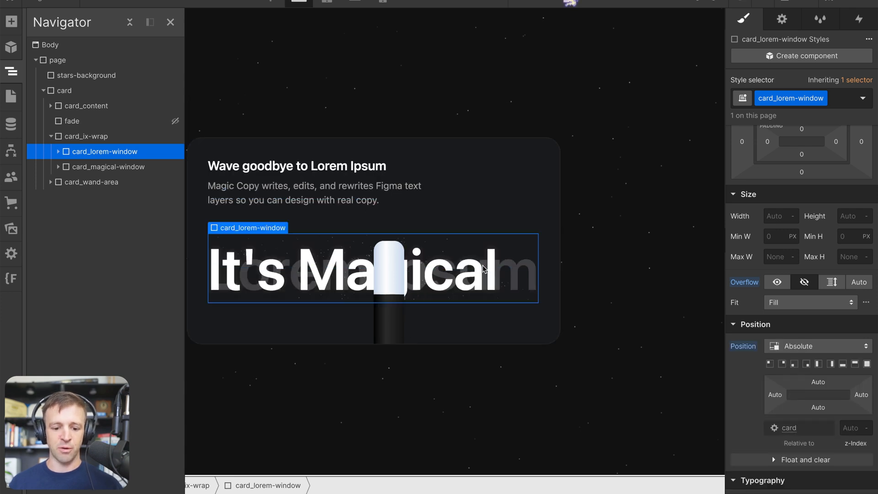
{"action": "mouse_move", "coordinate": [535, 278]}
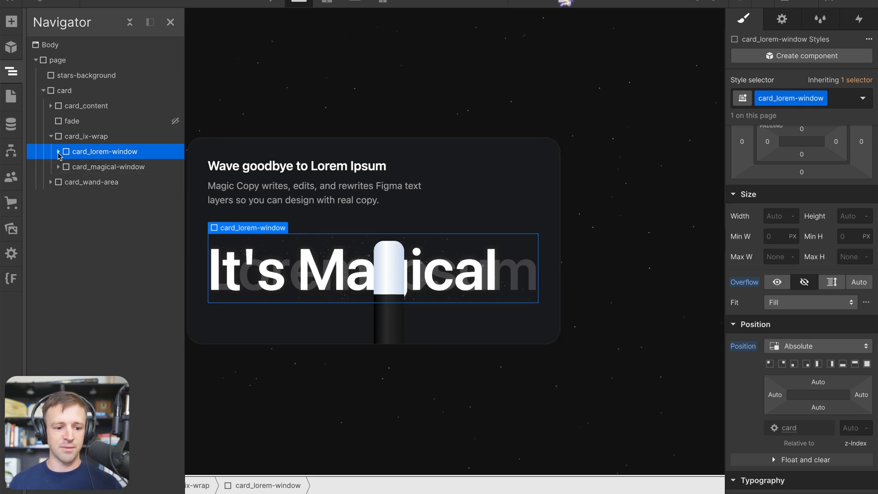
{"action": "left_click", "coordinate": [58, 151]}
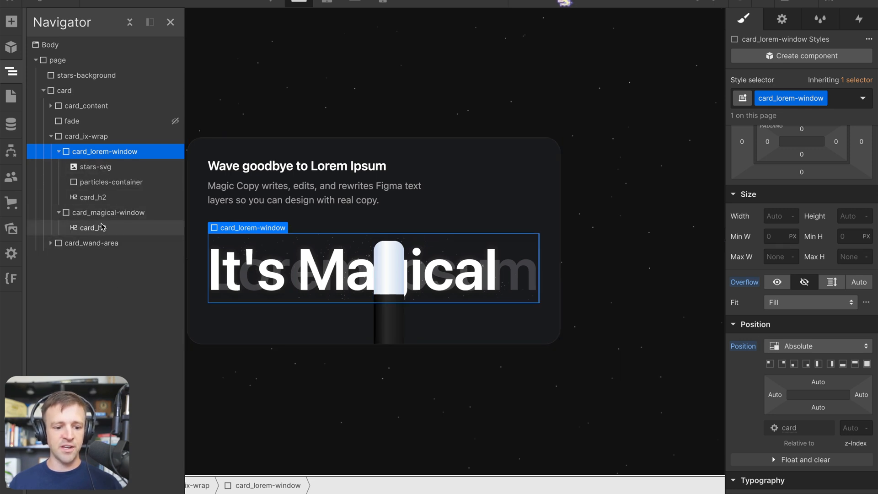
{"action": "left_click", "coordinate": [92, 196]}
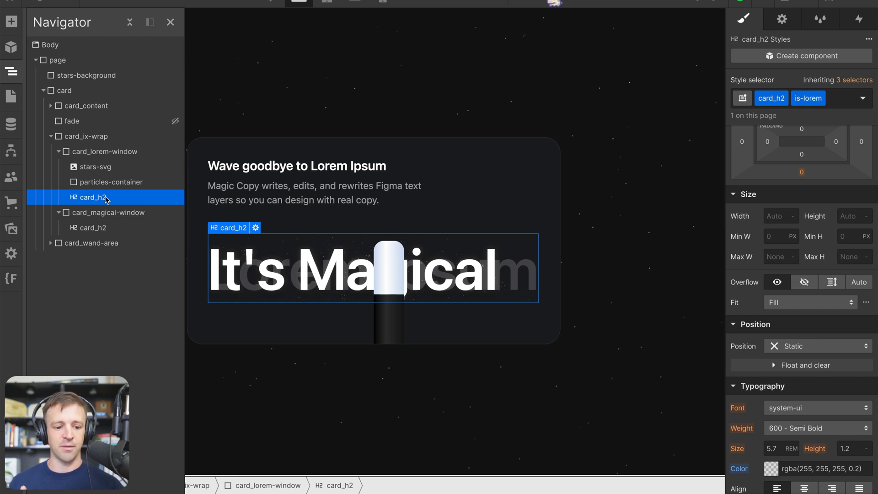
{"action": "left_click", "coordinate": [94, 166]}
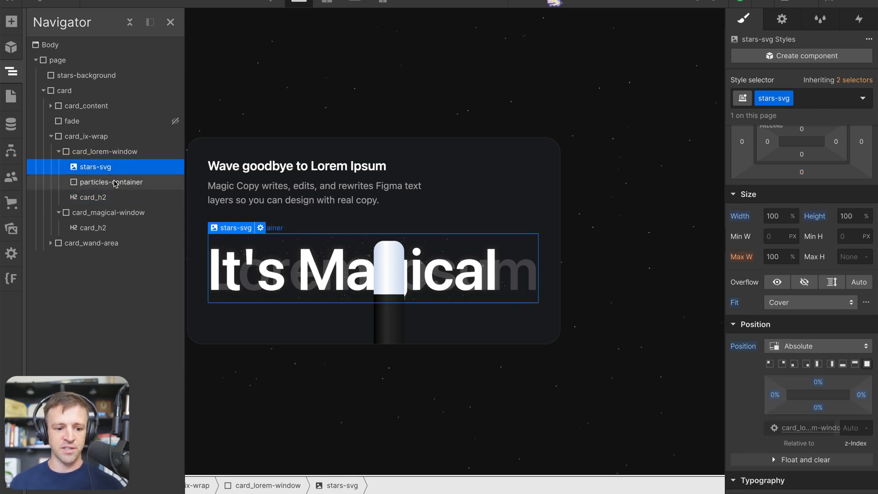
{"action": "left_click", "coordinate": [110, 181]}
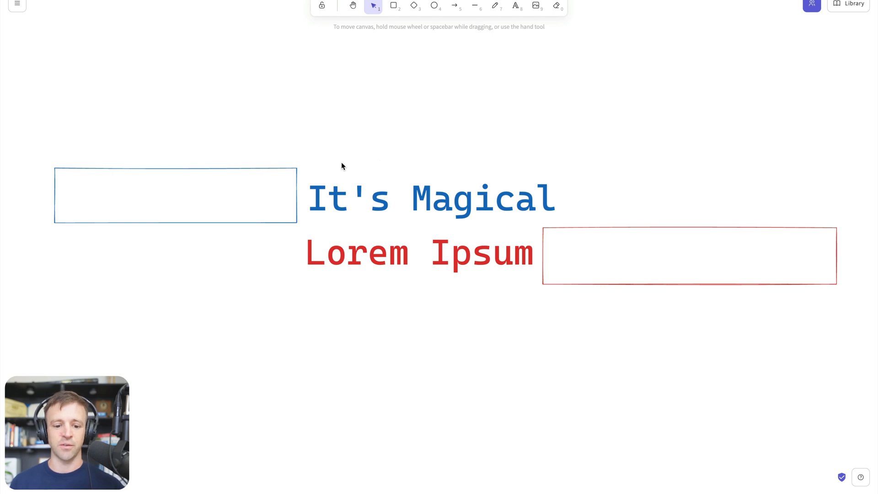
Slide the blue box right so it overlaps the start of 'It's Magical', then deselect it
{"action": "left_click", "coordinate": [176, 196]}
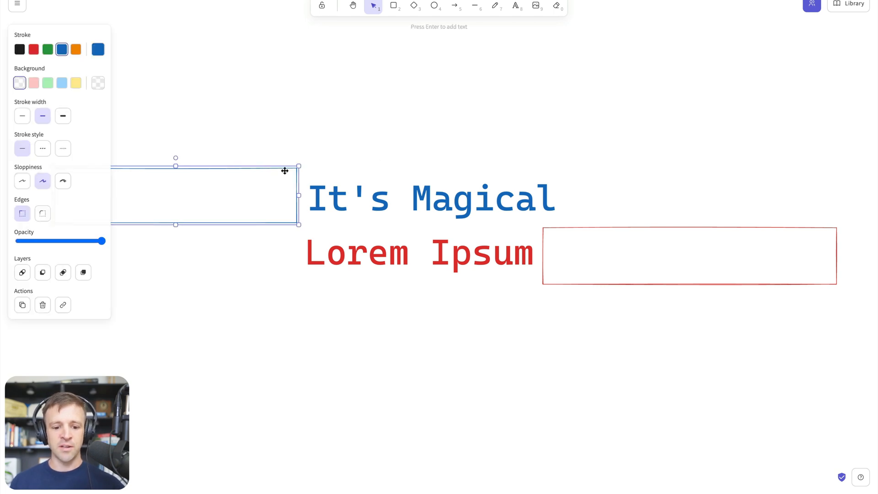
{"action": "left_click", "coordinate": [689, 255]}
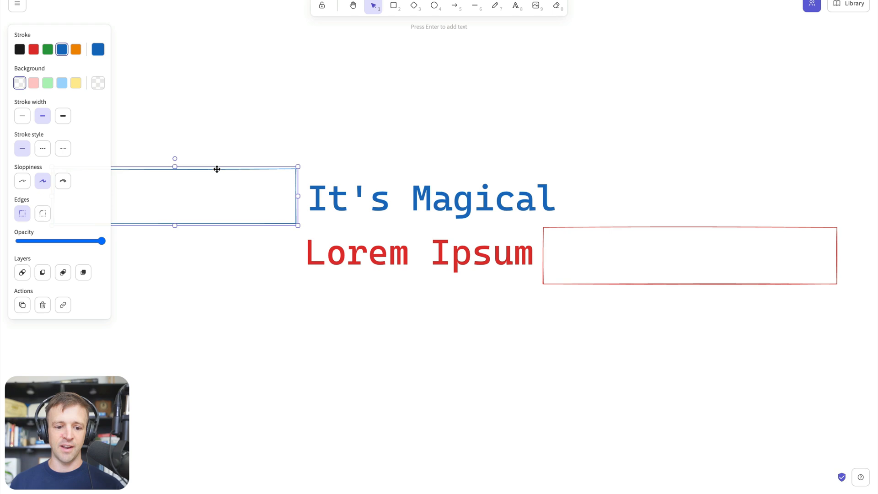
{"action": "left_click_drag", "start_coordinate": [216, 168], "coordinate": [472, 172]}
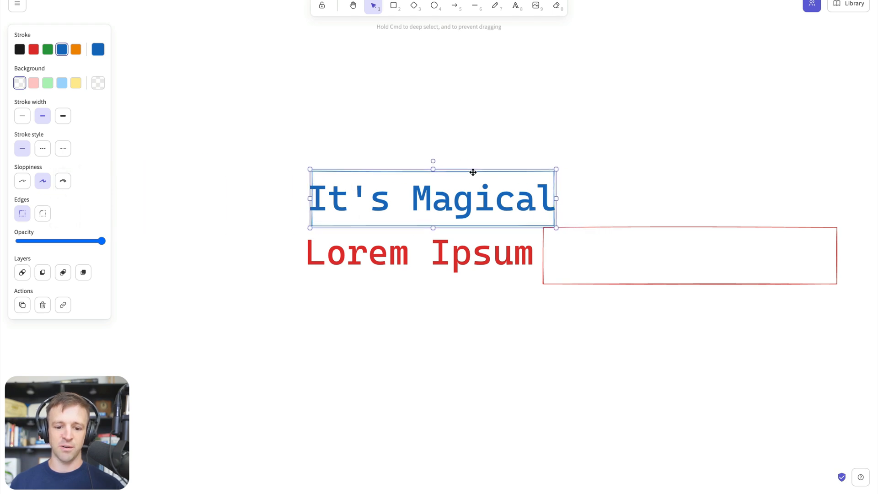
{"action": "left_click_drag", "start_coordinate": [473, 173], "coordinate": [234, 168]}
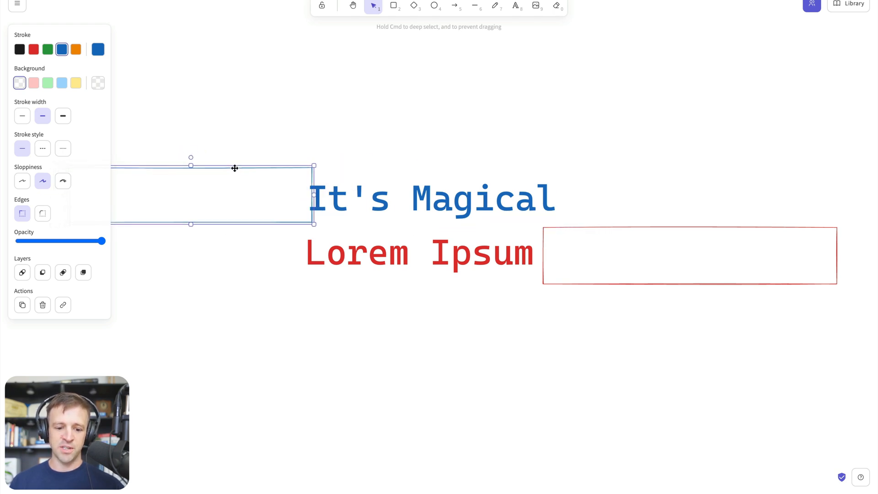
{"action": "left_click", "coordinate": [431, 198]}
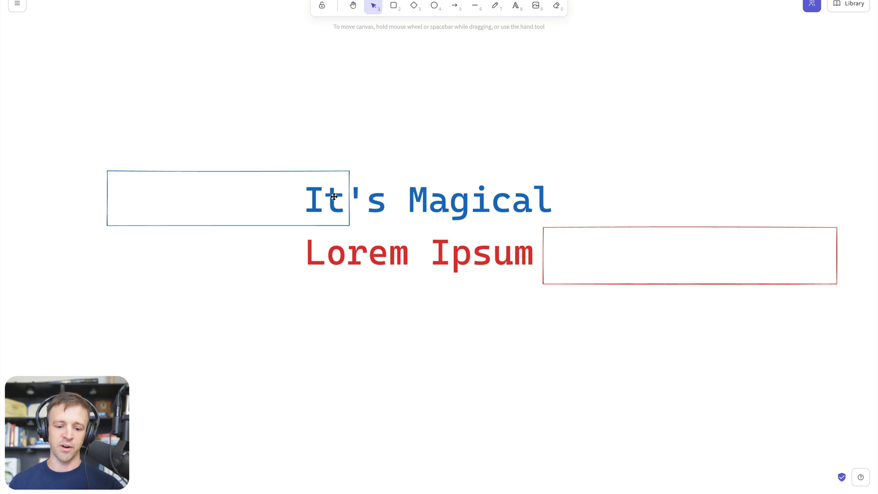
{"action": "mouse_move", "coordinate": [513, 180]}
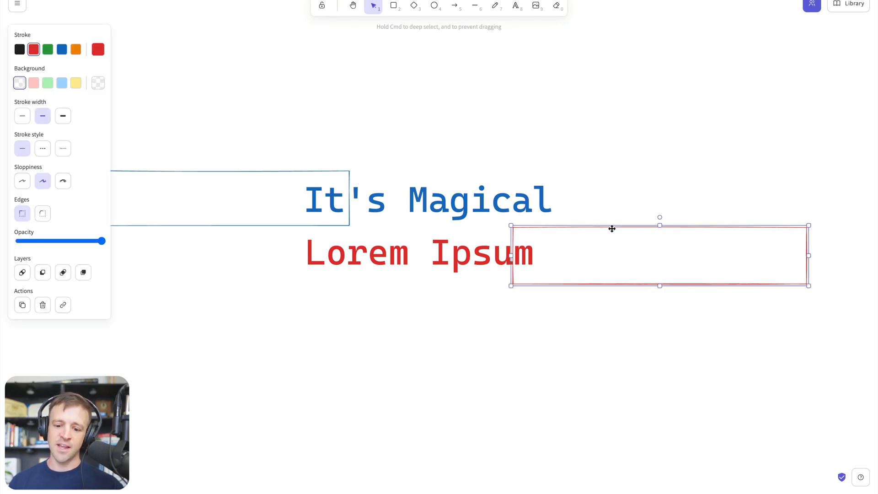
Slide the red box left so it covers 'Ipsum' right after 'Lorem', then deselect it
{"action": "left_click_drag", "start_coordinate": [611, 229], "coordinate": [455, 228]}
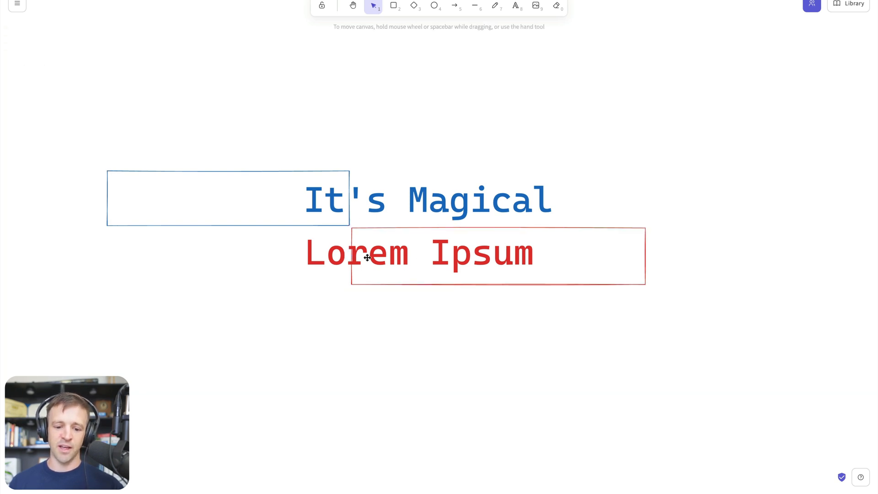
{"action": "left_click", "coordinate": [224, 198]}
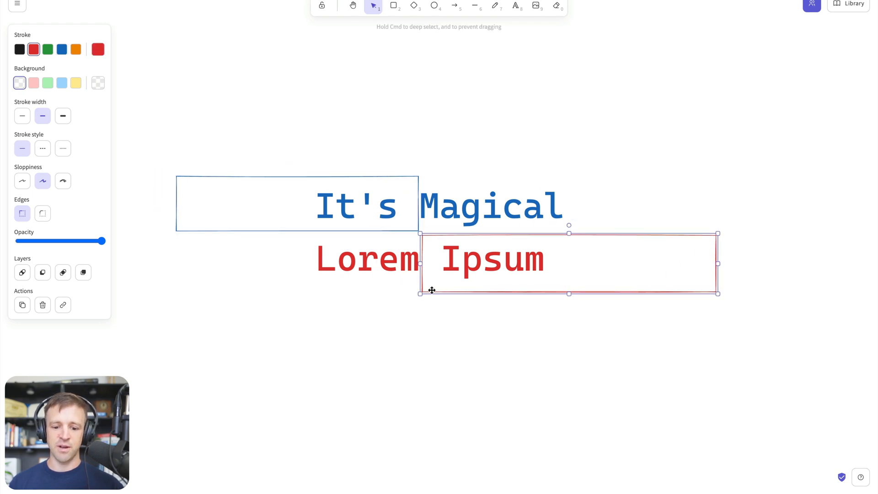
{"action": "left_click", "coordinate": [393, 6]}
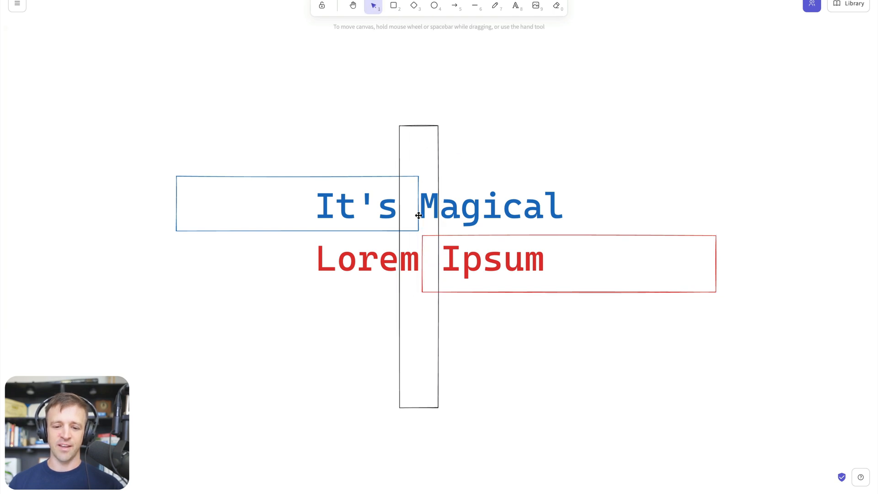
{"action": "mouse_move", "coordinate": [409, 278]}
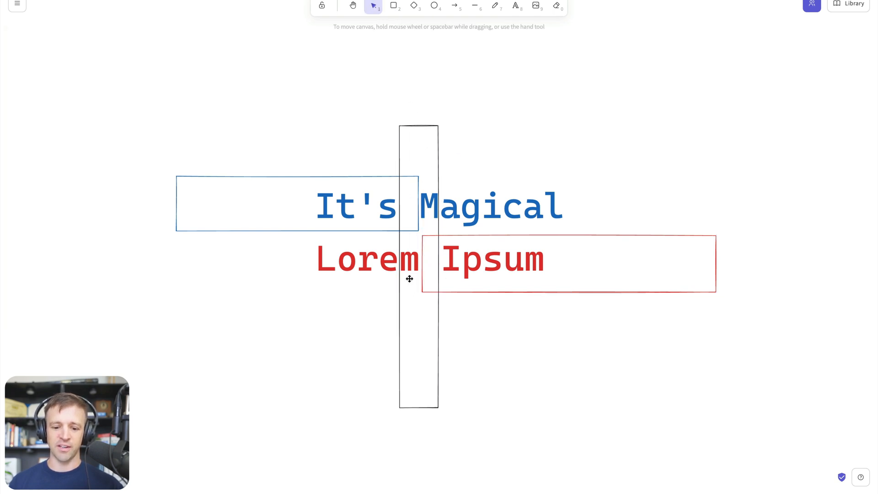
{"action": "mouse_move", "coordinate": [440, 222]}
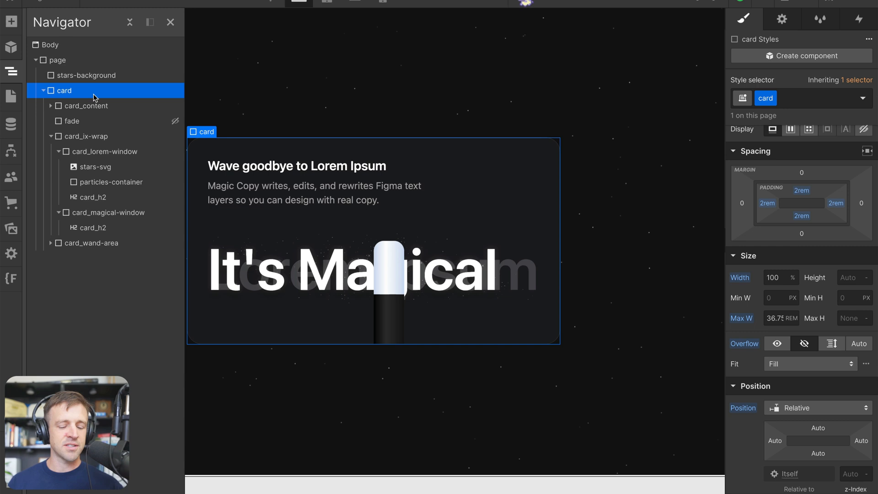
Limit the card's mouse-move trigger to desktop and start a new mouse animation
{"action": "left_click", "coordinate": [860, 18]}
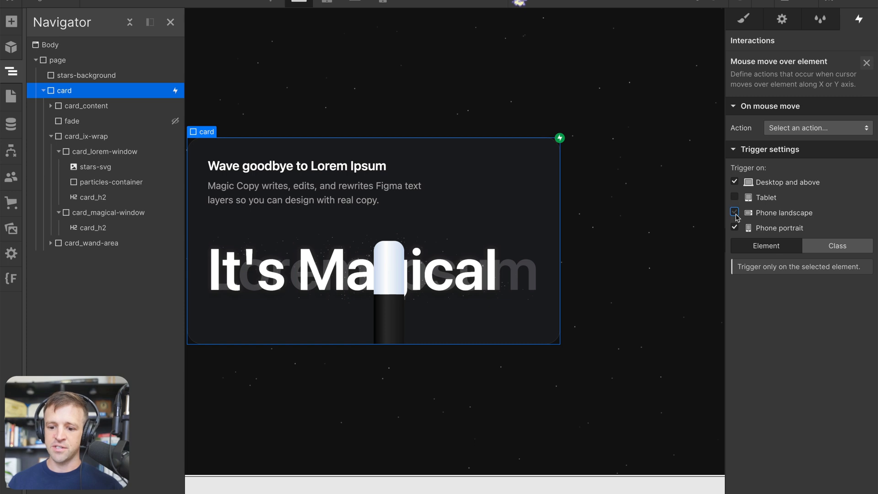
{"action": "left_click", "coordinate": [734, 213]}
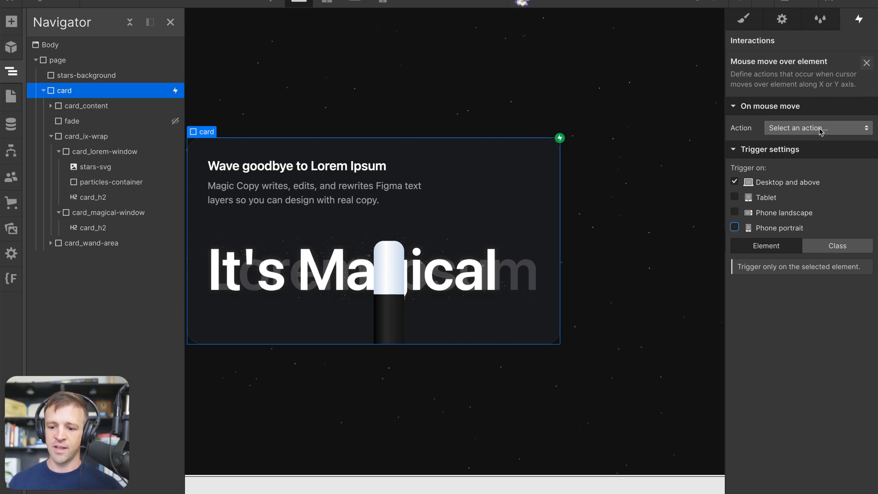
{"action": "left_click", "coordinate": [815, 128]}
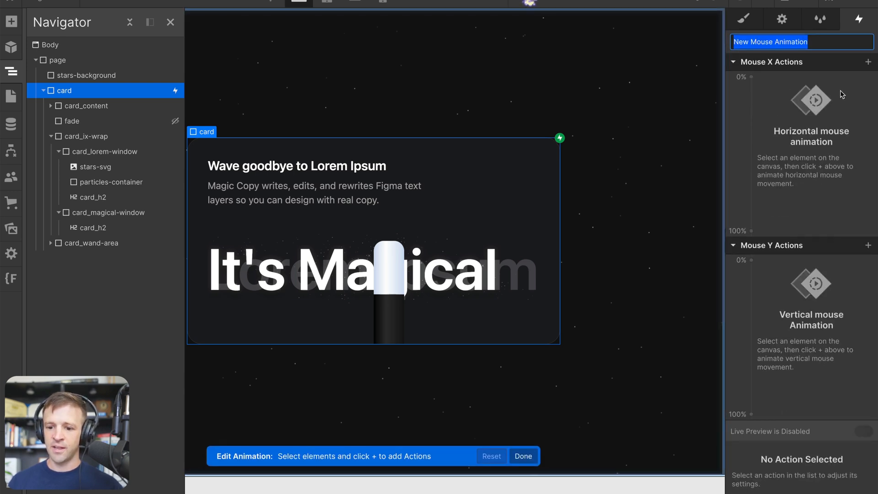
Add Mouse X and Mouse Y Move actions for card_wand-area, with Y offsets 50 and 35 px, and save
{"action": "left_click", "coordinate": [109, 181]}
{"action": "type", "text": "100"}
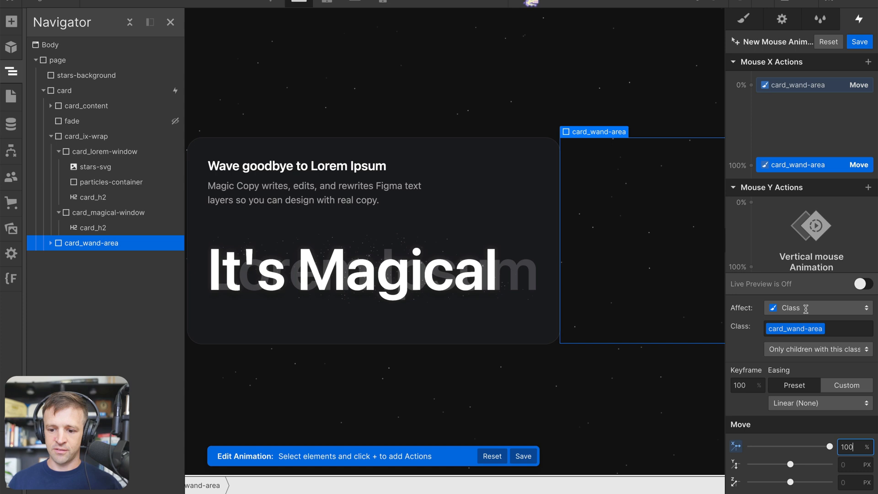
{"action": "left_click", "coordinate": [752, 202]}
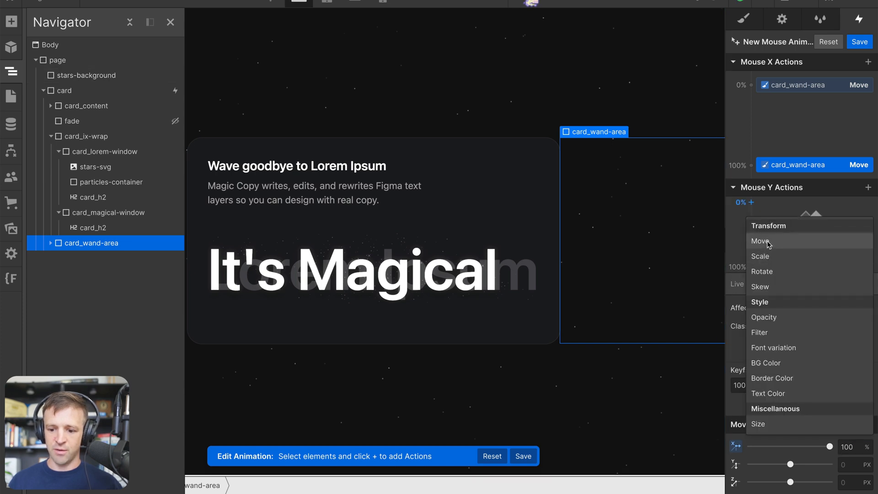
{"action": "left_click", "coordinate": [760, 241]}
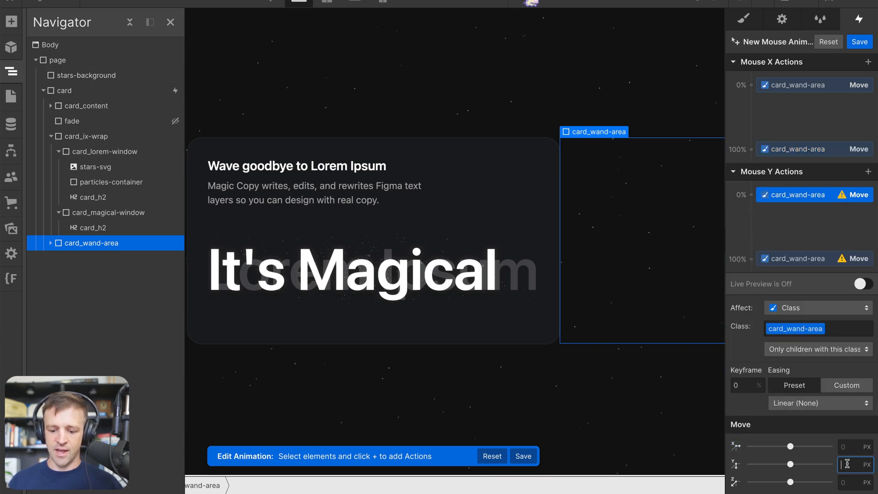
{"action": "type", "text": "50"}
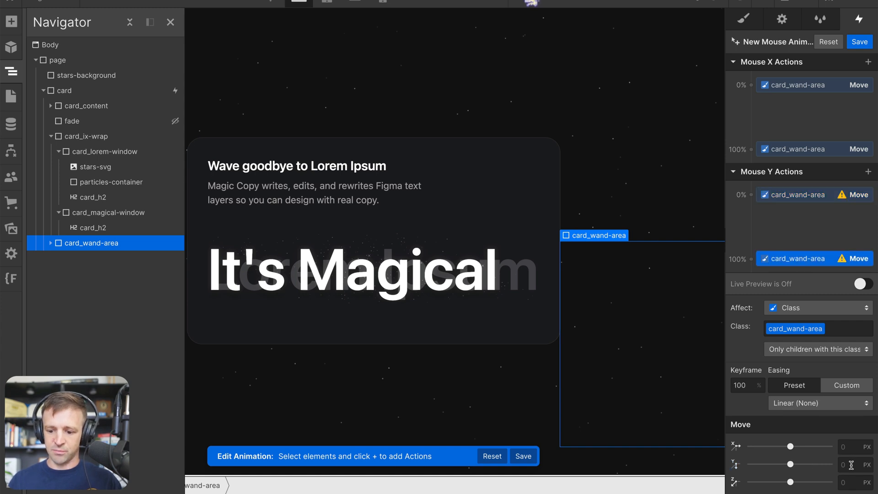
{"action": "type", "text": "35"}
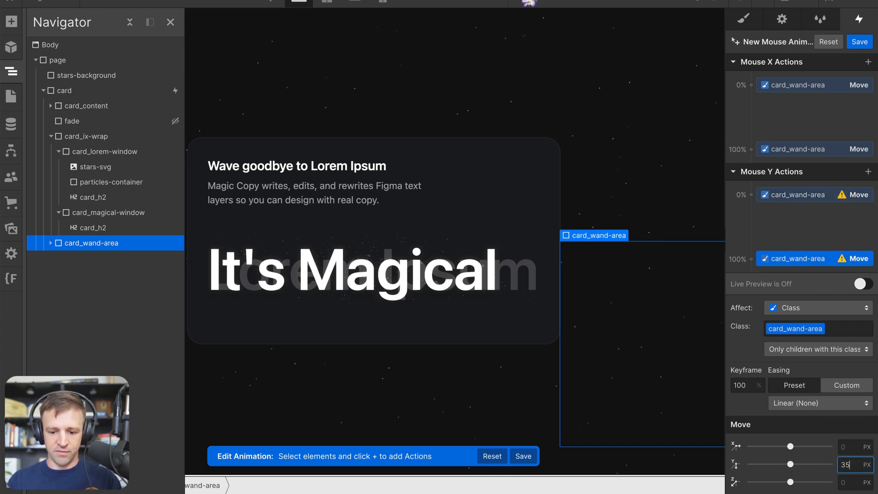
{"action": "left_click", "coordinate": [862, 283]}
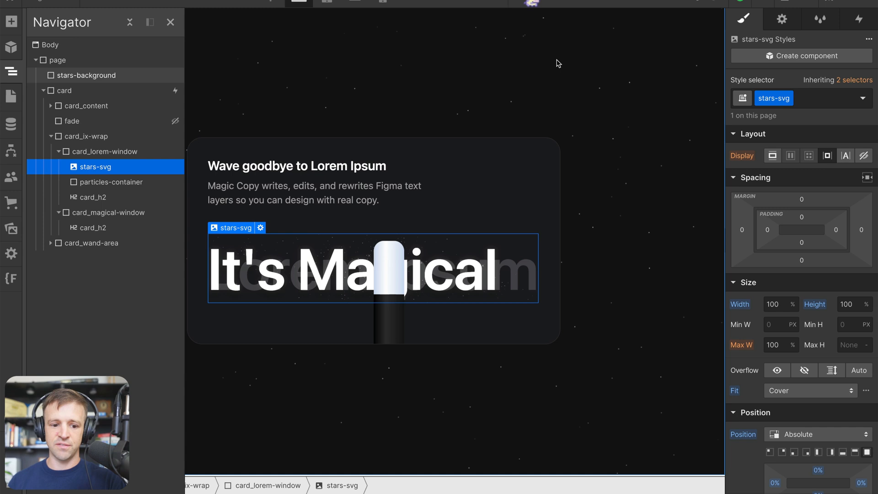
Select the card and reopen its mouse animation, naming it wand-follow-video
{"action": "left_click", "coordinate": [110, 182]}
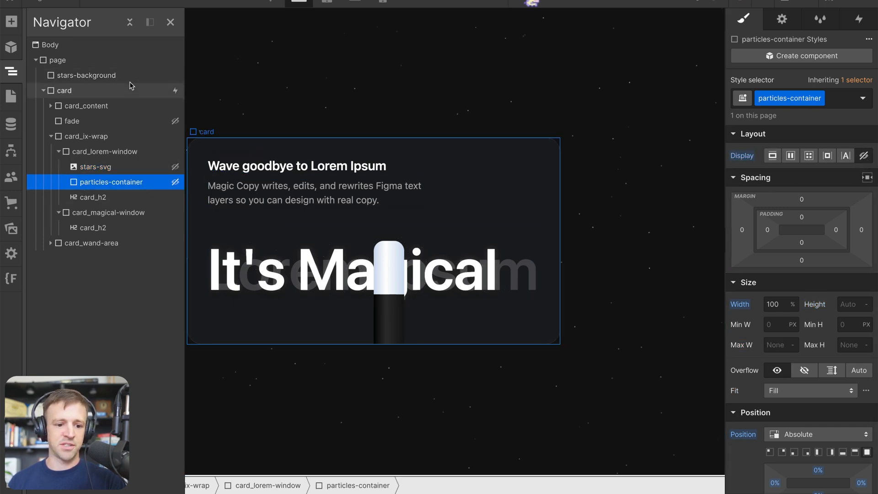
{"action": "left_click", "coordinate": [65, 90]}
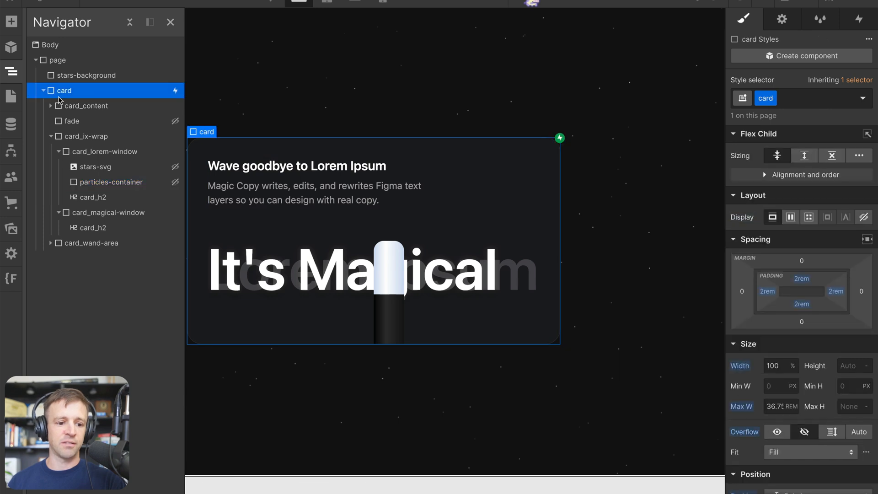
{"action": "left_click", "coordinate": [859, 19]}
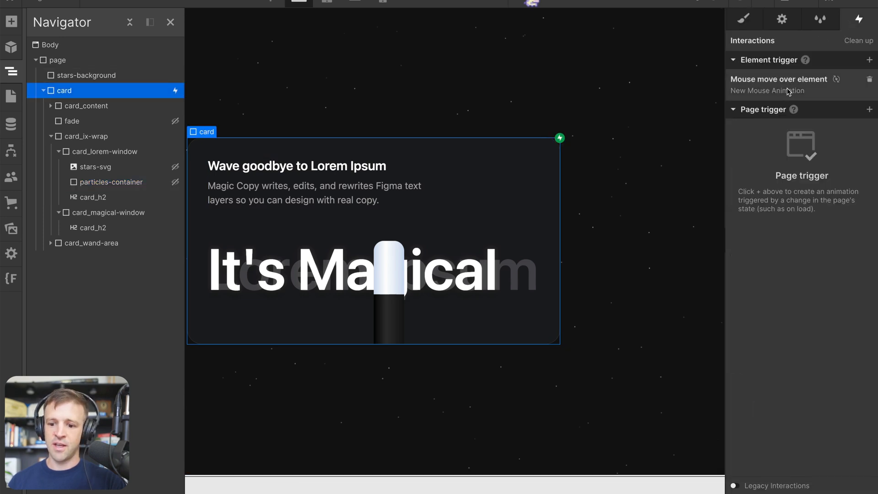
{"action": "left_click", "coordinate": [767, 91]}
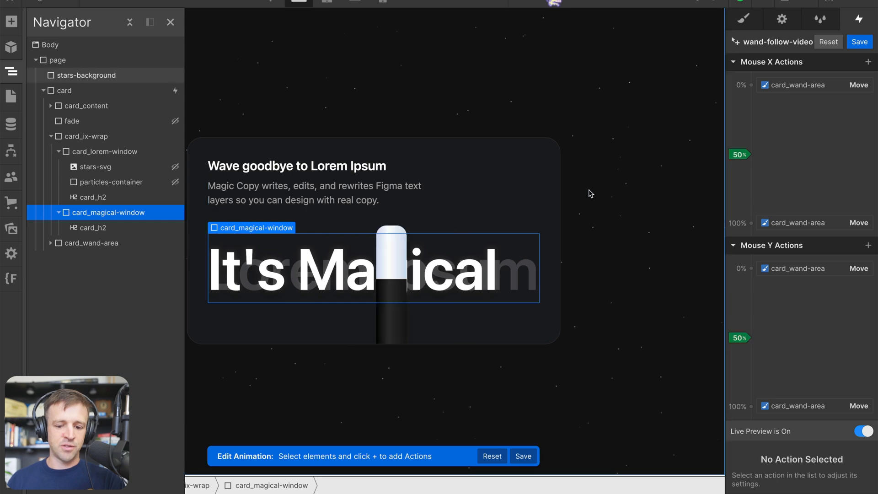
Add Mouse X Move actions for card_magical-window at 0% (-100%) and 100%
{"action": "left_click", "coordinate": [857, 84]}
{"action": "type", "text": "-100"}
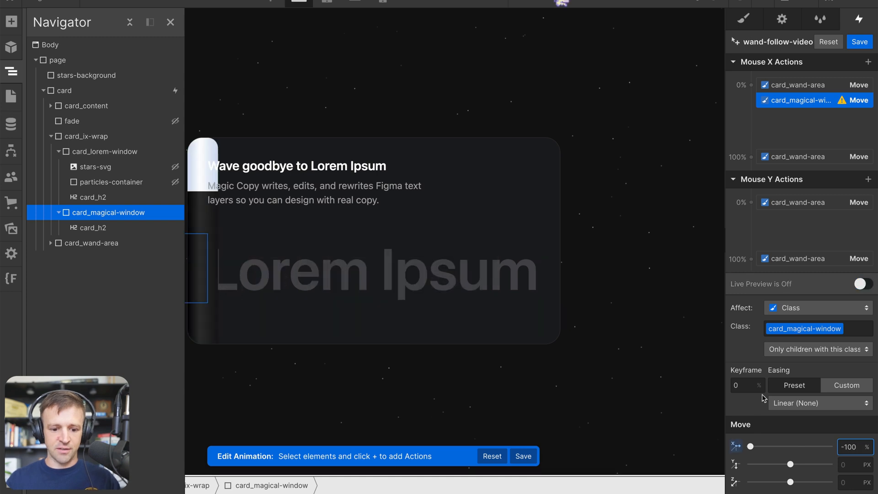
{"action": "mouse_move", "coordinate": [620, 202]}
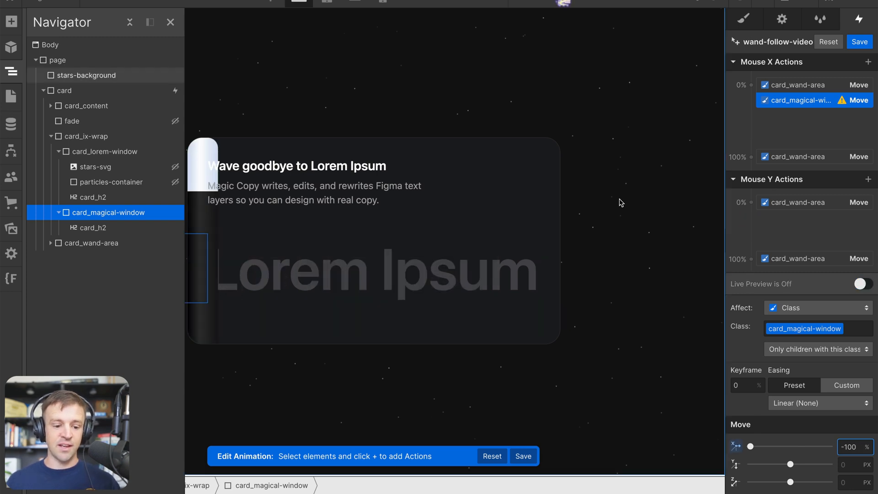
{"action": "mouse_move", "coordinate": [635, 72]}
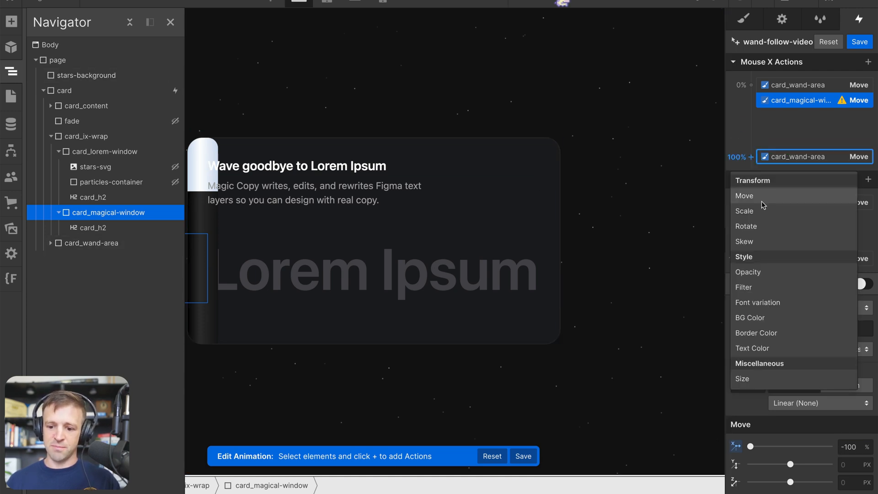
{"action": "left_click", "coordinate": [744, 195]}
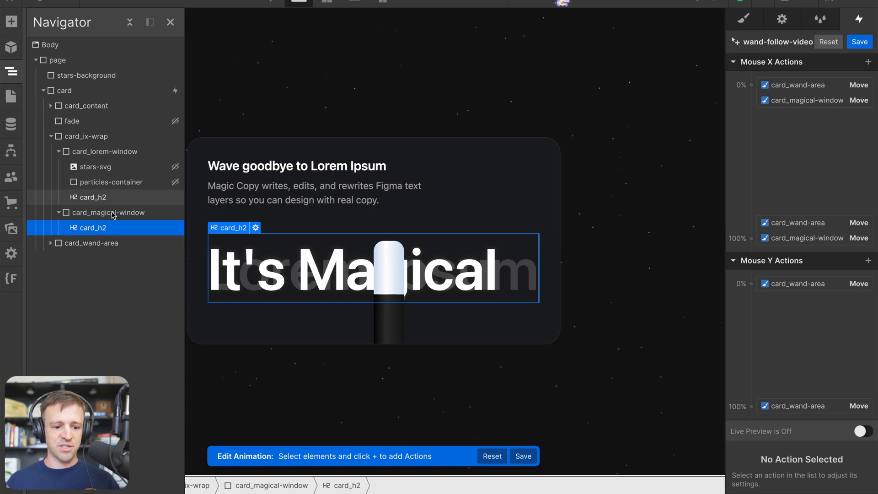
Slide the is-magical card_h2 horizontally from 100% at 0% to 0% at 100%, with live preview on
{"action": "left_click", "coordinate": [753, 84]}
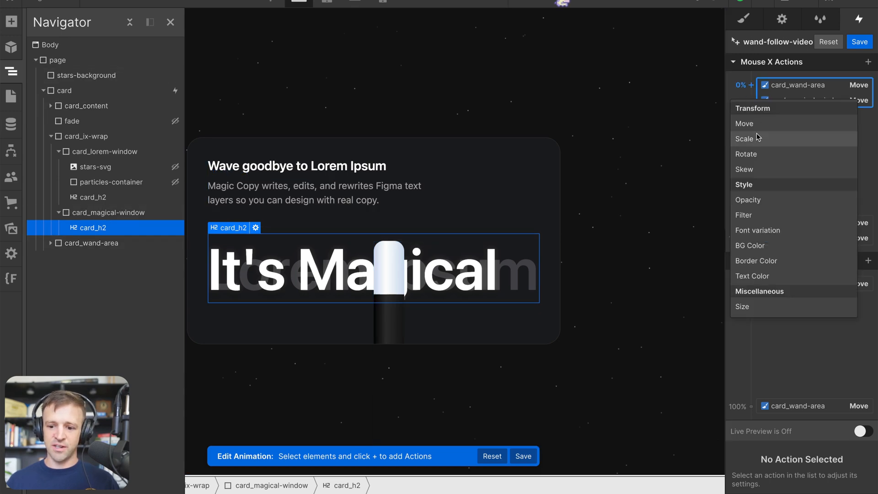
{"action": "left_click", "coordinate": [744, 123]}
{"action": "type", "text": "100"}
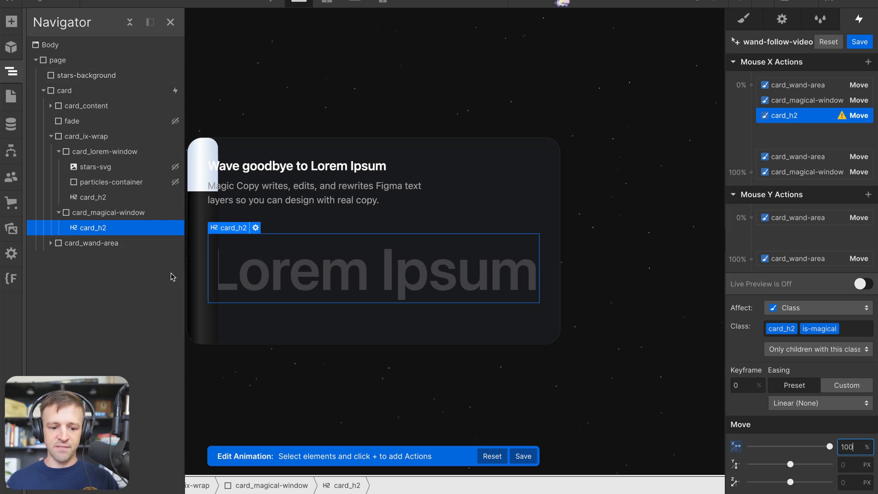
{"action": "mouse_move", "coordinate": [202, 253]}
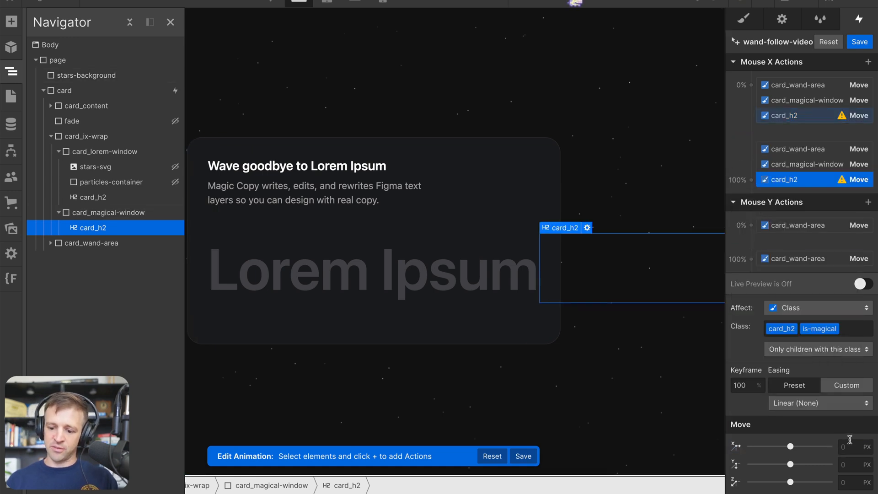
{"action": "left_click", "coordinate": [852, 446]}
{"action": "type", "text": "0"}
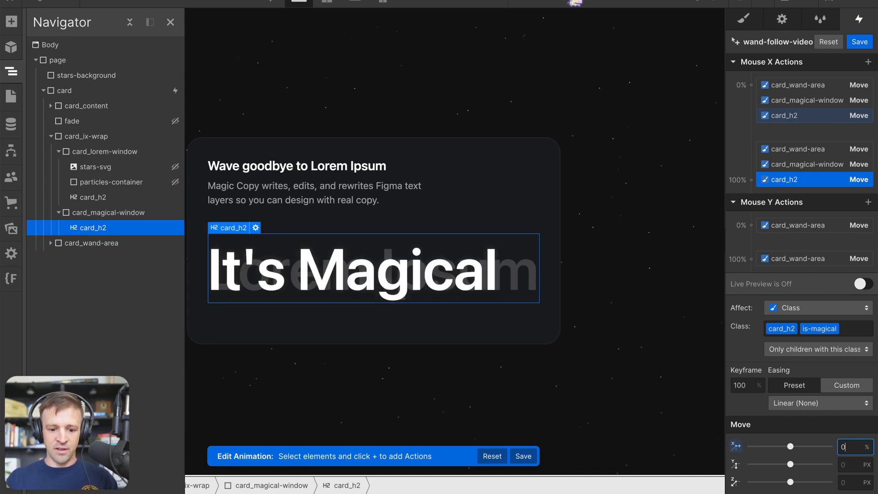
{"action": "left_click", "coordinate": [863, 284]}
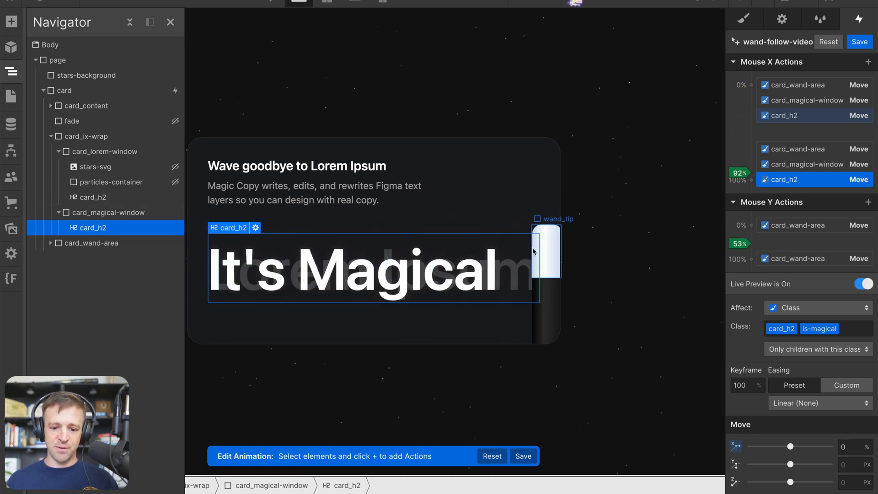
{"action": "mouse_move", "coordinate": [484, 258]}
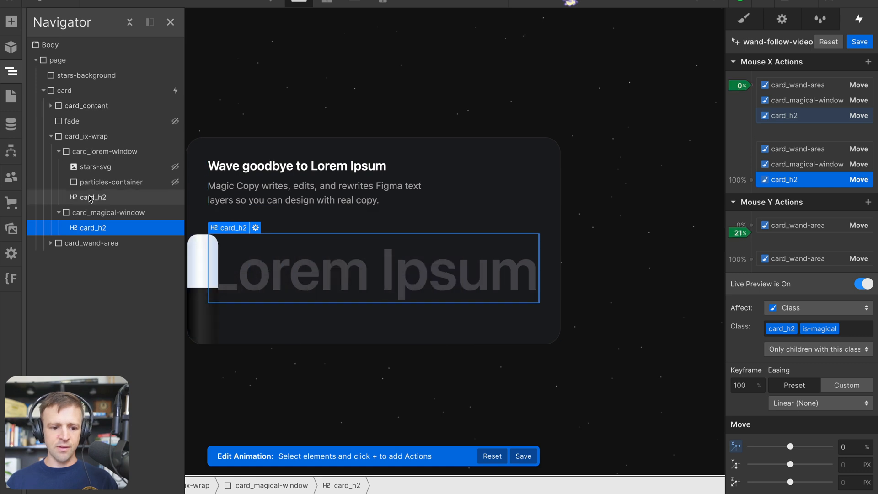
Slide card_lorem-window horizontally from 100%, and start the Lorem Ipsum card_h2 at -100% on Mouse X
{"action": "left_click", "coordinate": [103, 151]}
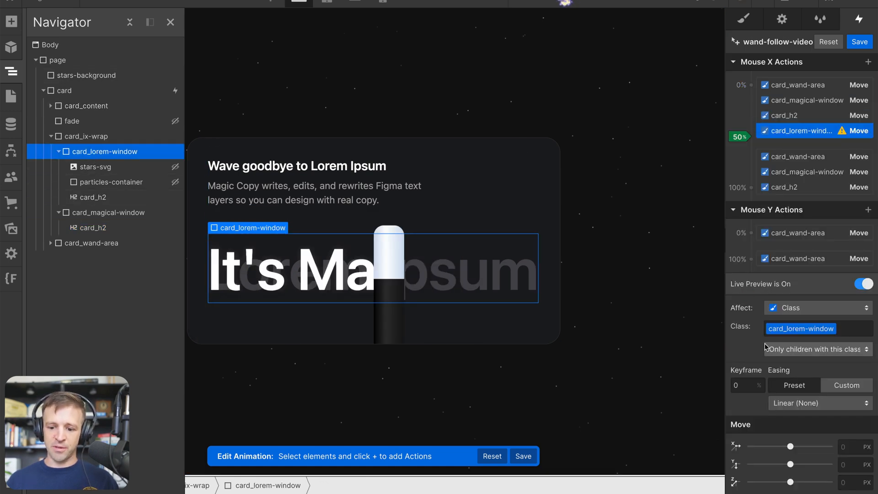
{"action": "type", "text": "100"}
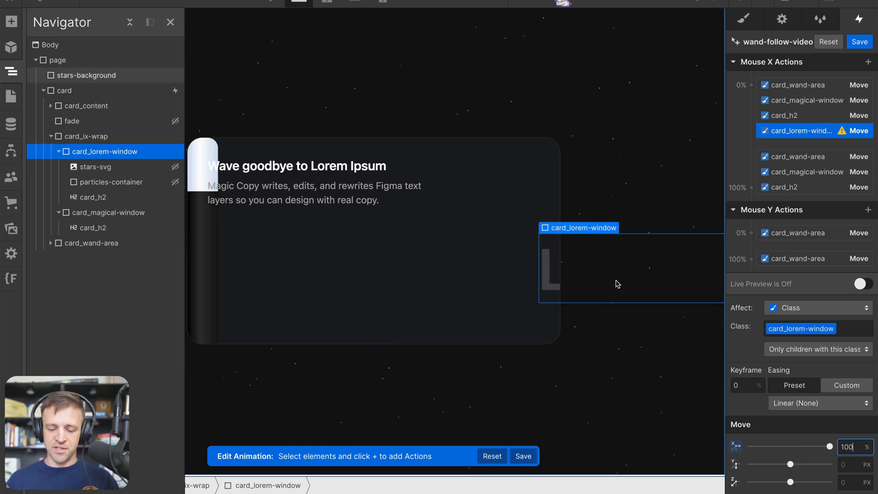
{"action": "left_click", "coordinate": [751, 186]}
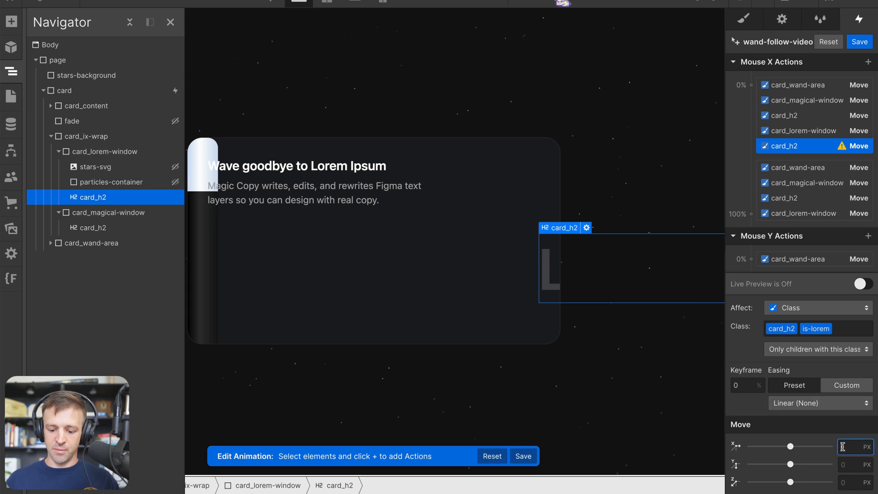
{"action": "type", "text": "-100"}
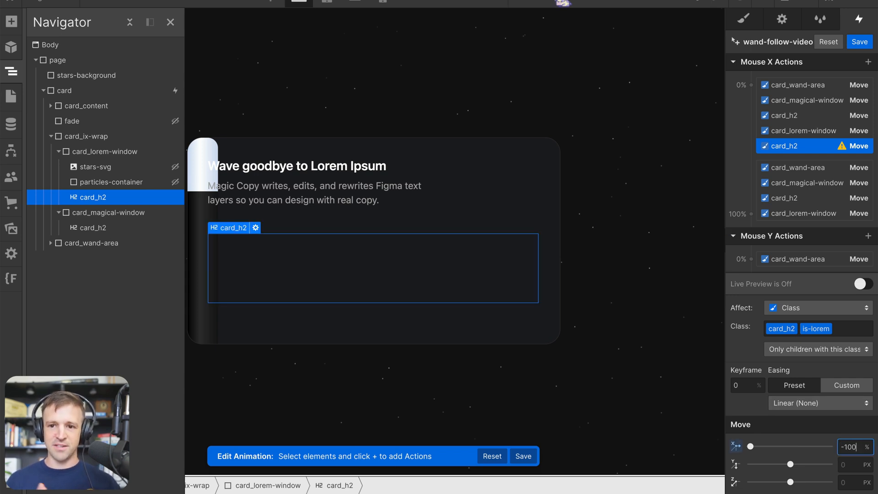
{"action": "mouse_move", "coordinate": [619, 322]}
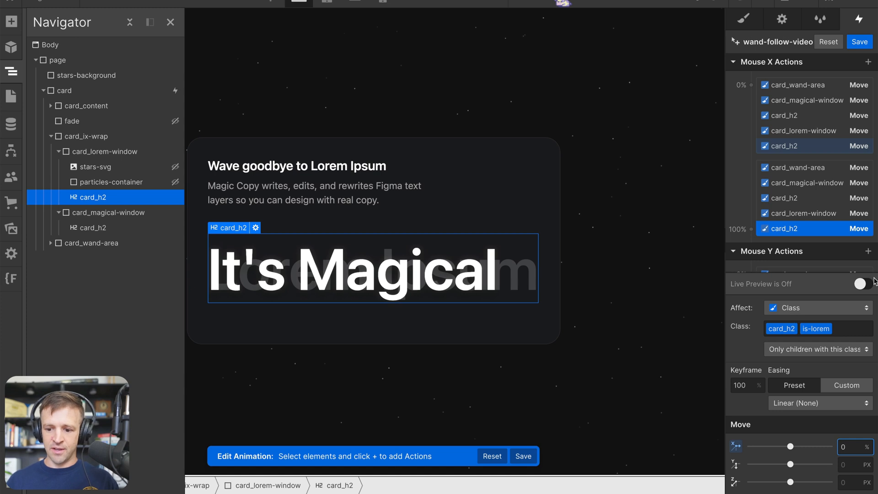
Set the Lorem window's 100% Move action X so it slides right at the end
{"action": "left_click", "coordinate": [862, 283]}
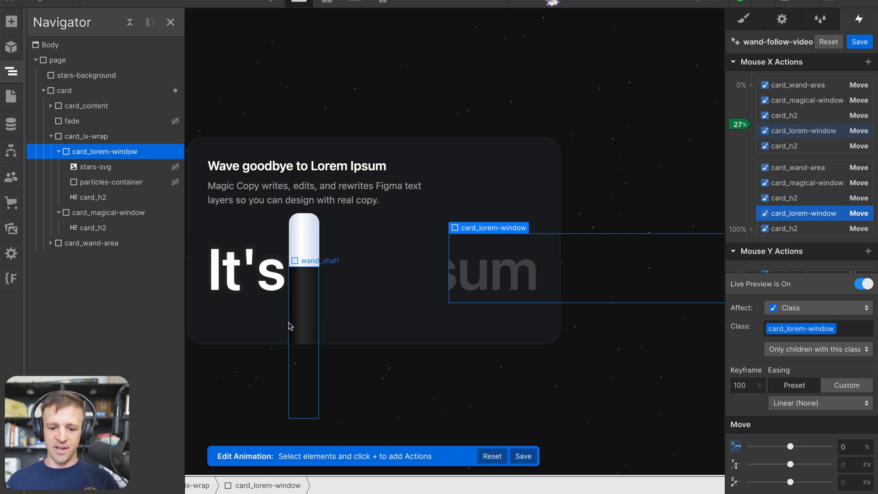
{"action": "left_click", "coordinate": [864, 284]}
{"action": "type", "text": "1"}
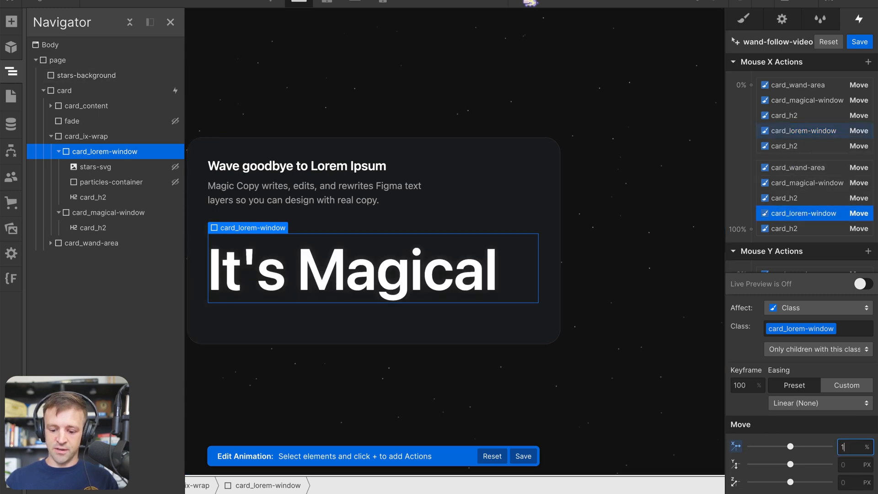
Give the card_h2 heading's 100% Move action a negative X offset to counter the slide
{"action": "left_click", "coordinate": [781, 147]}
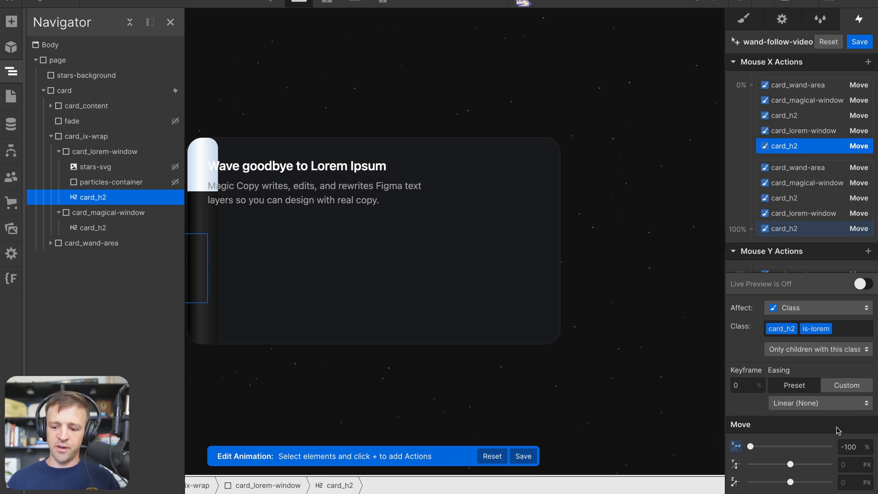
{"action": "left_click", "coordinate": [784, 146]}
{"action": "type", "text": "-10"}
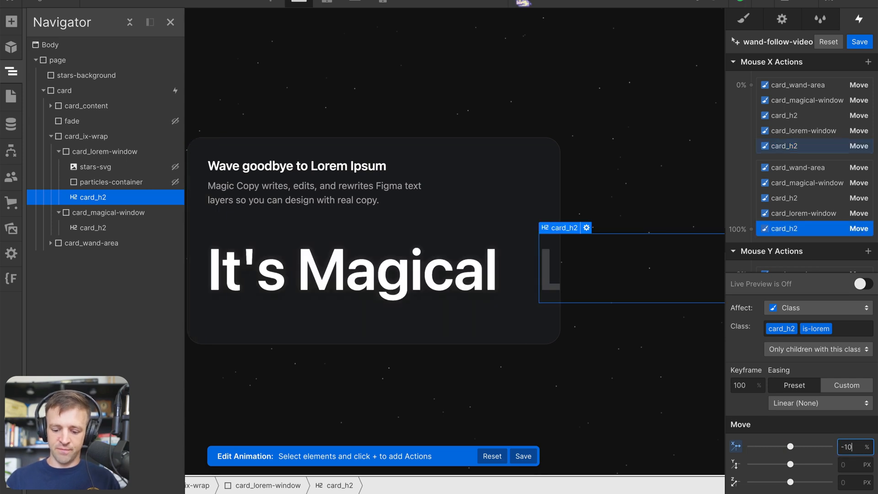
Preview the wand wipe, check card_wand_area's 100% Move X, and save the animation
{"action": "left_click", "coordinate": [863, 283]}
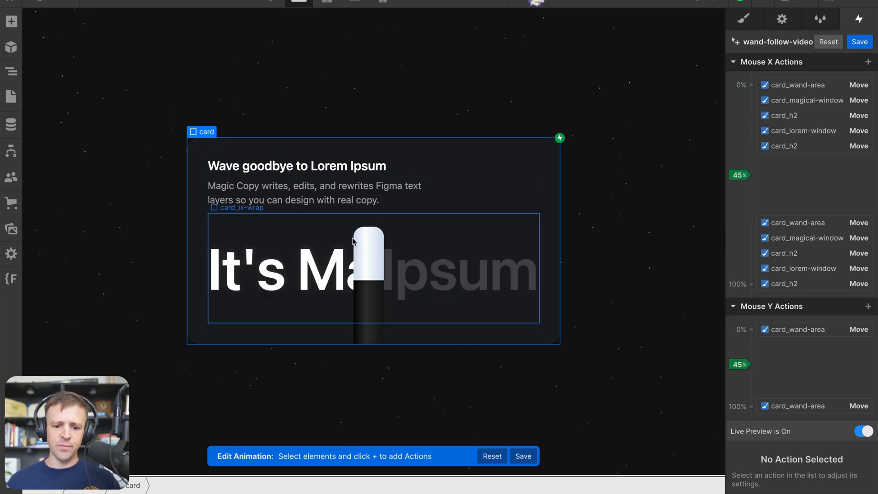
{"action": "left_click", "coordinate": [794, 167]}
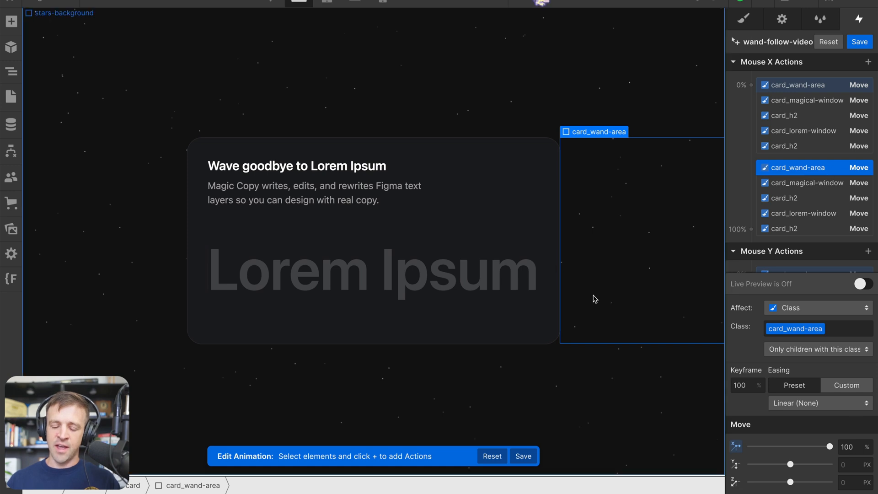
{"action": "left_click", "coordinate": [852, 446]}
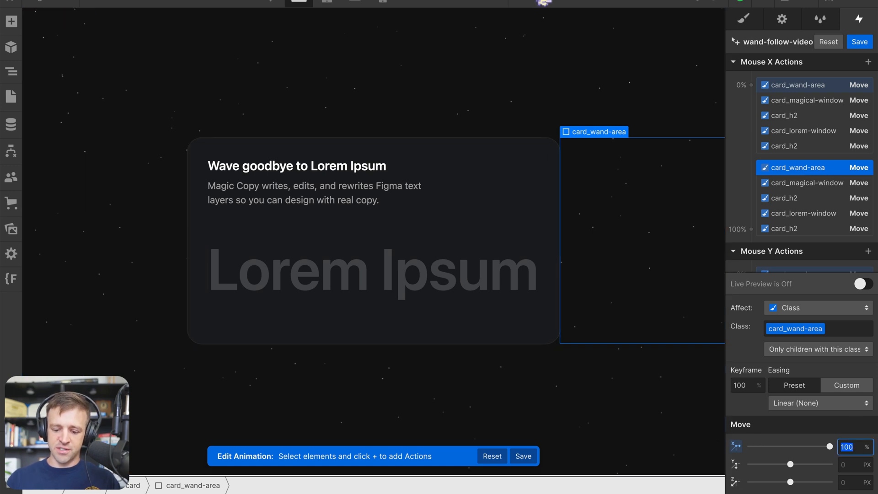
{"action": "left_click", "coordinate": [861, 284]}
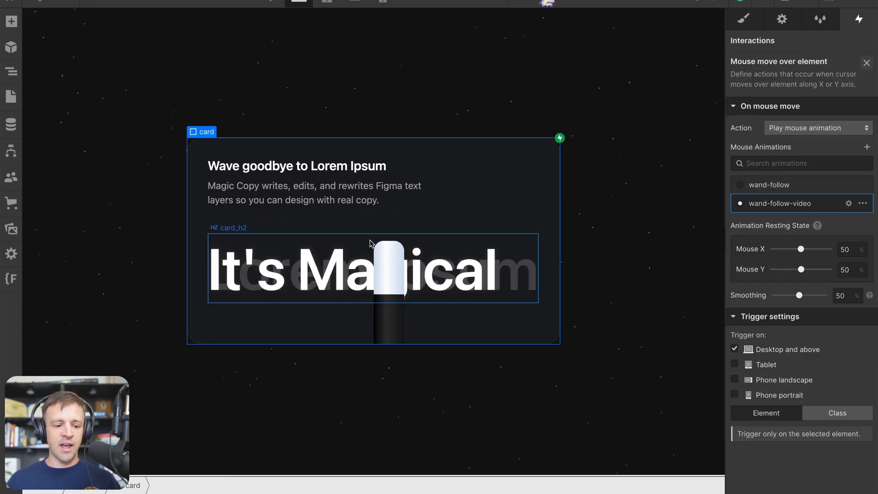
Inspect stars-svg and particles-container in the Navigator
{"action": "left_click", "coordinate": [10, 72]}
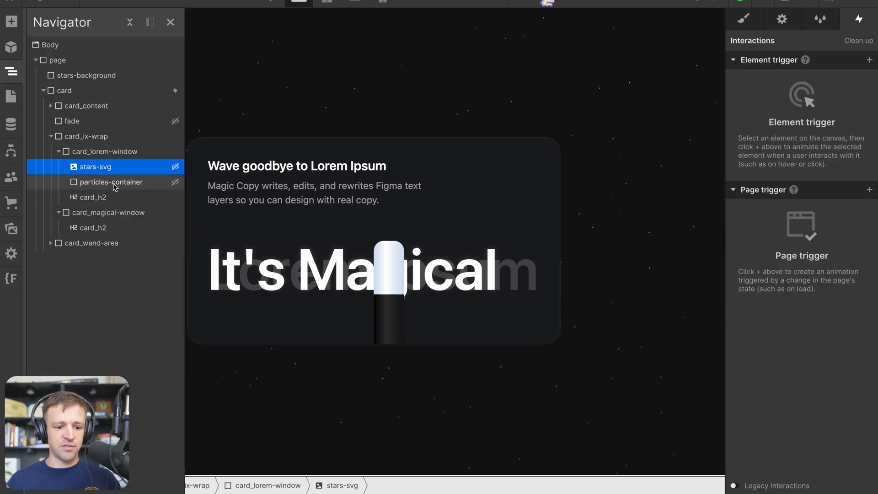
{"action": "left_click", "coordinate": [744, 20]}
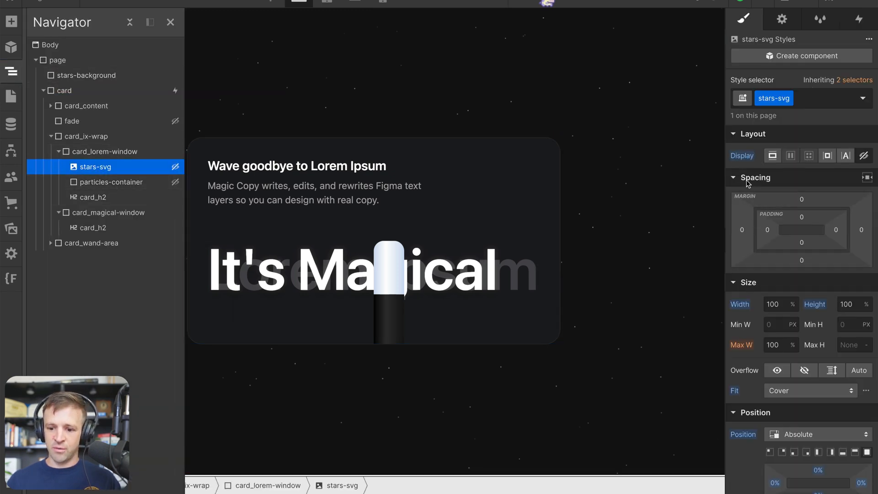
{"action": "left_click", "coordinate": [110, 181]}
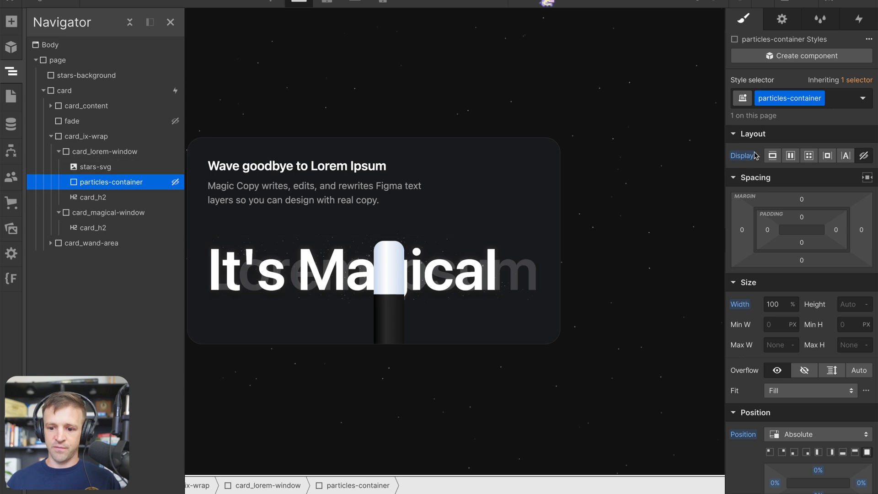
Review the Home page's custom code for the particles canvas, then return to the card's styles
{"action": "left_click", "coordinate": [110, 182]}
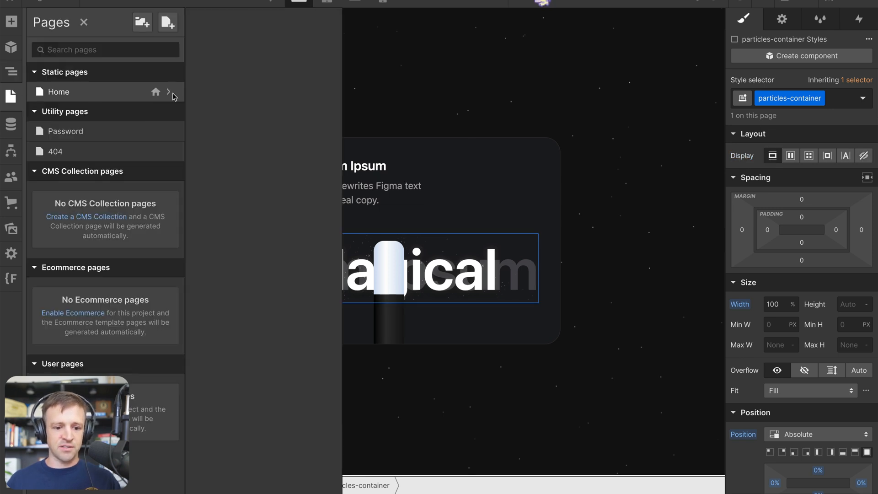
{"action": "left_click", "coordinate": [169, 92]}
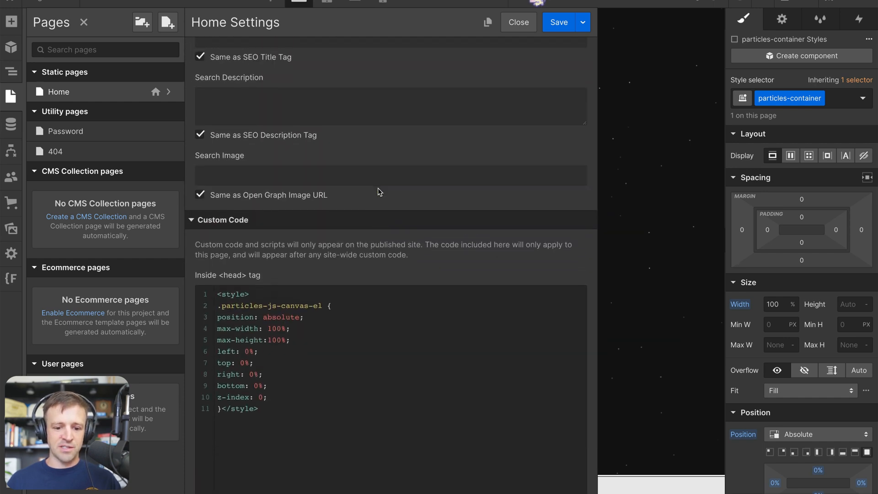
{"action": "left_click", "coordinate": [517, 22]}
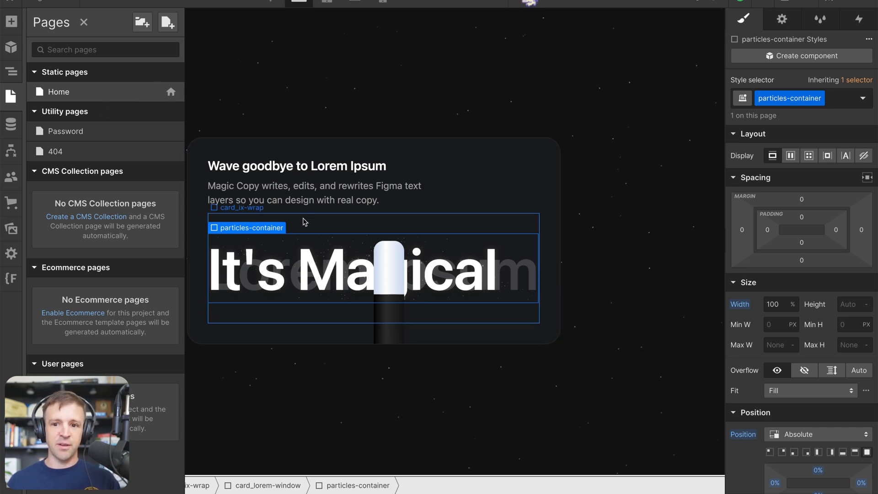
{"action": "left_click", "coordinate": [11, 72]}
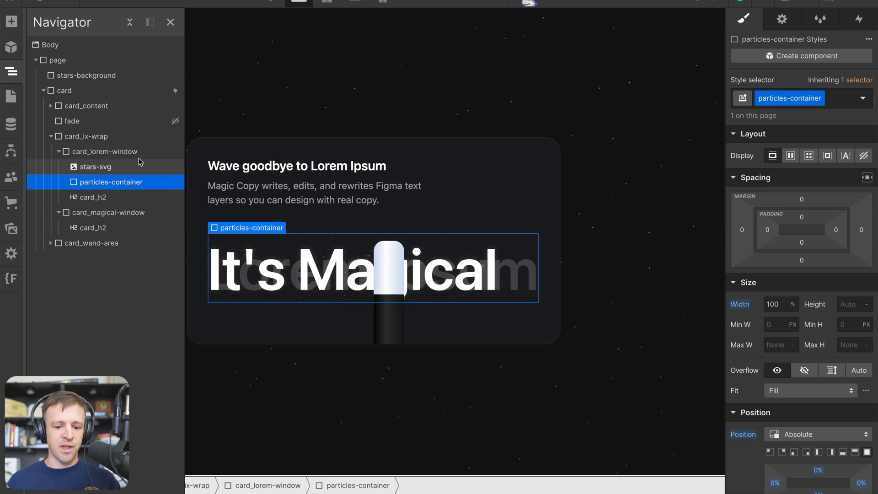
{"action": "left_click", "coordinate": [65, 91]}
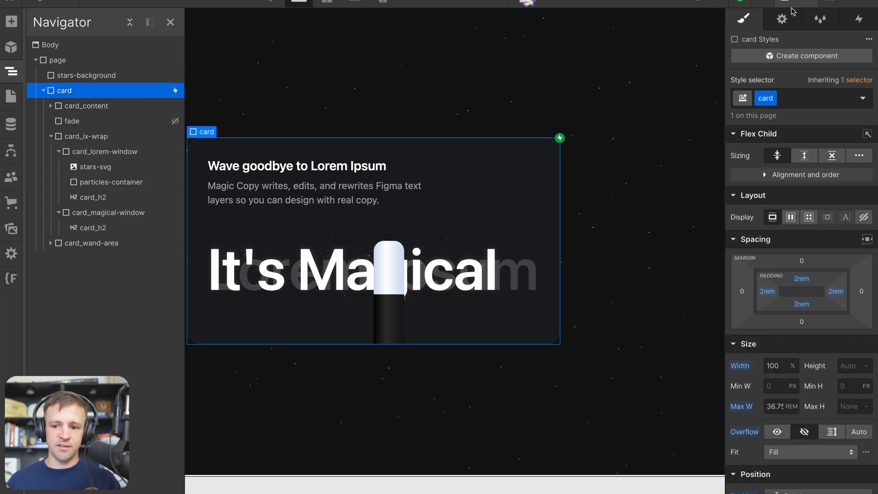
Add stars-svg and particles-container as Transform Move actions in wand-follow-video
{"action": "left_click", "coordinate": [859, 19]}
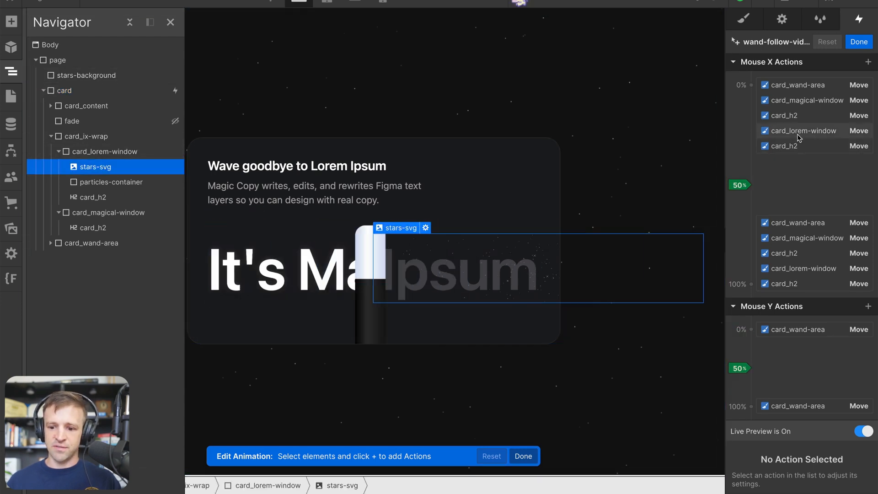
{"action": "left_click", "coordinate": [802, 131]}
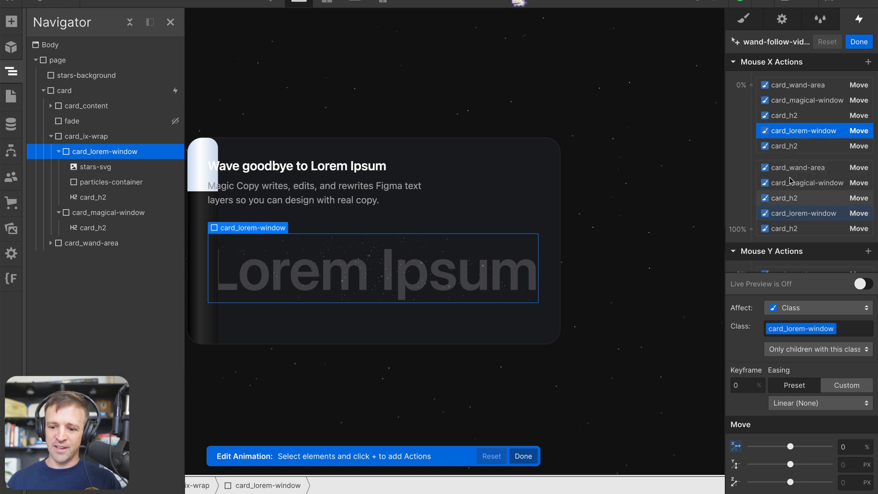
{"action": "left_click", "coordinate": [781, 146]}
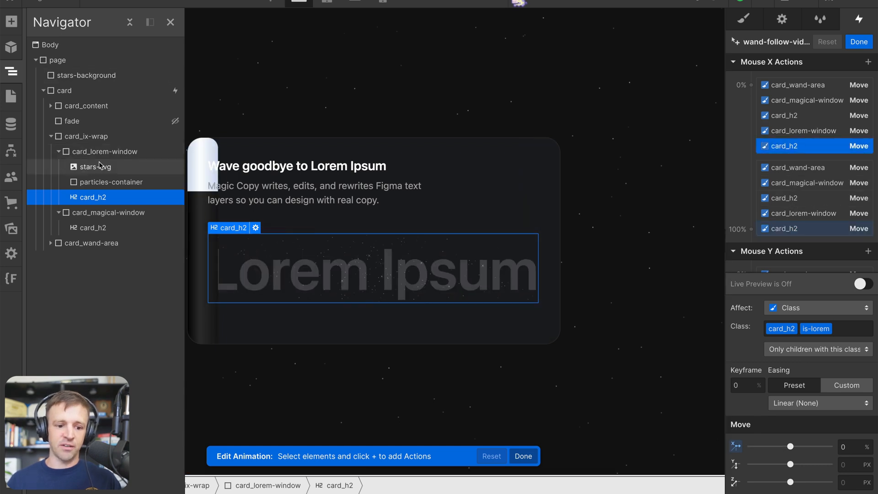
{"action": "left_click", "coordinate": [94, 167]}
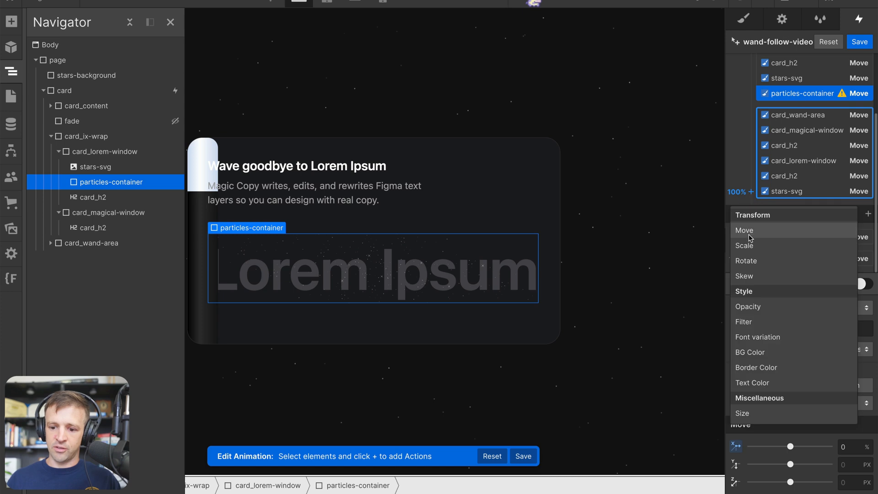
{"action": "left_click", "coordinate": [744, 231]}
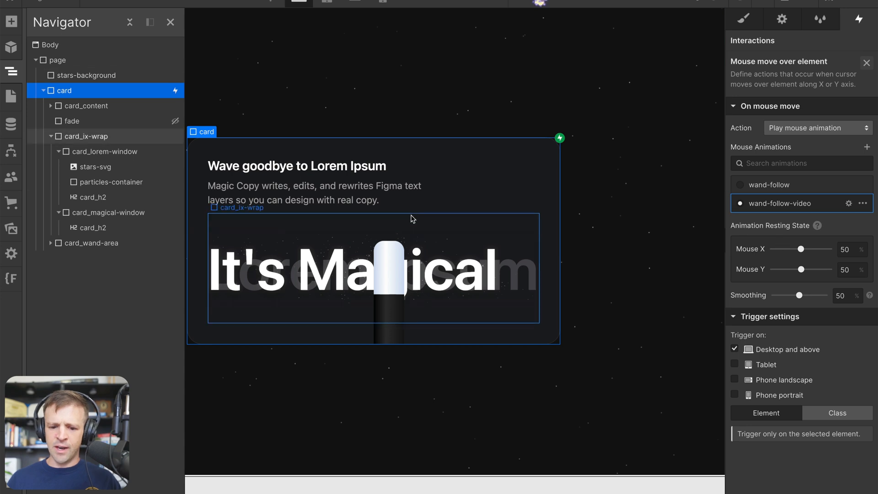
Set the resting state to Mouse X 5% and Mouse Y 40%, then publish the site
{"action": "left_click", "coordinate": [847, 249]}
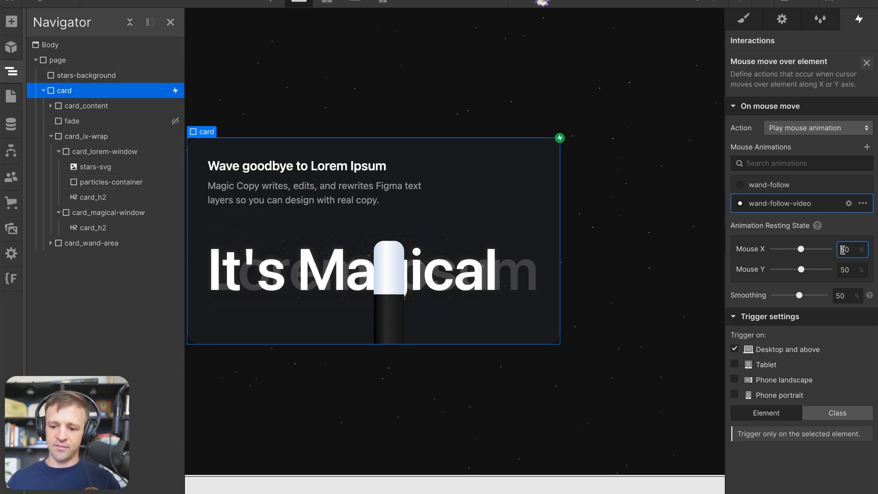
{"action": "type", "text": "10"}
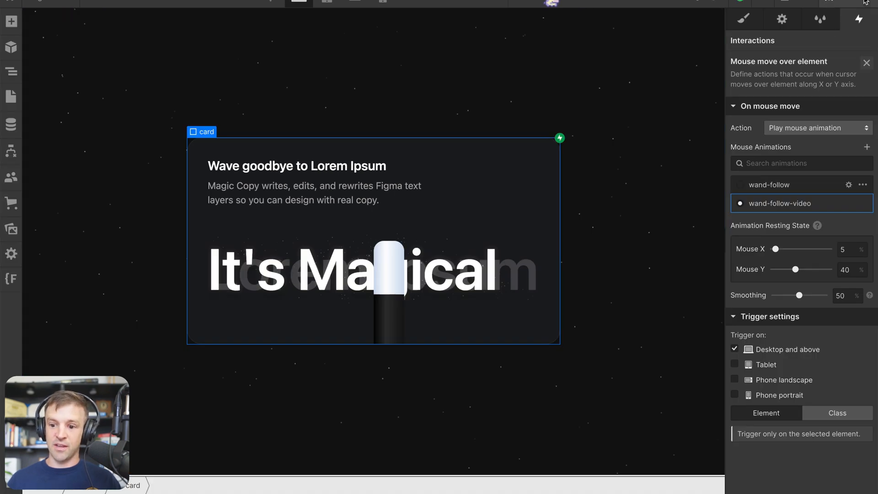
{"action": "left_click", "coordinate": [862, 4]}
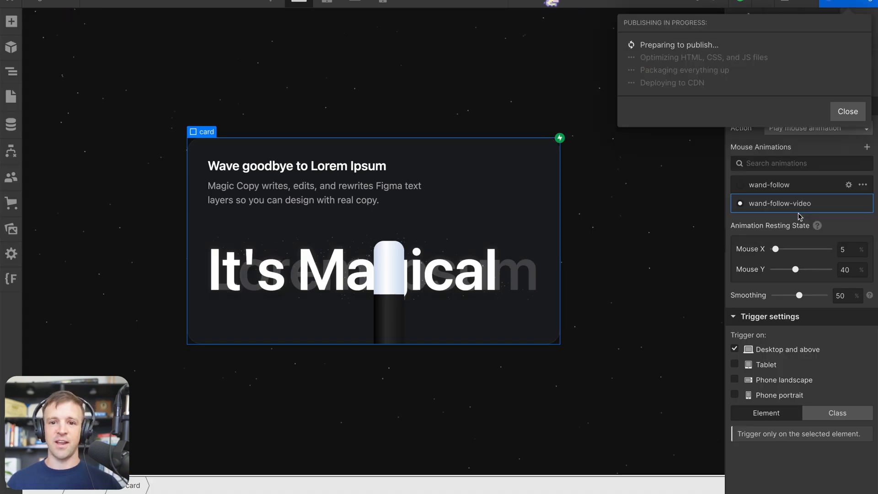